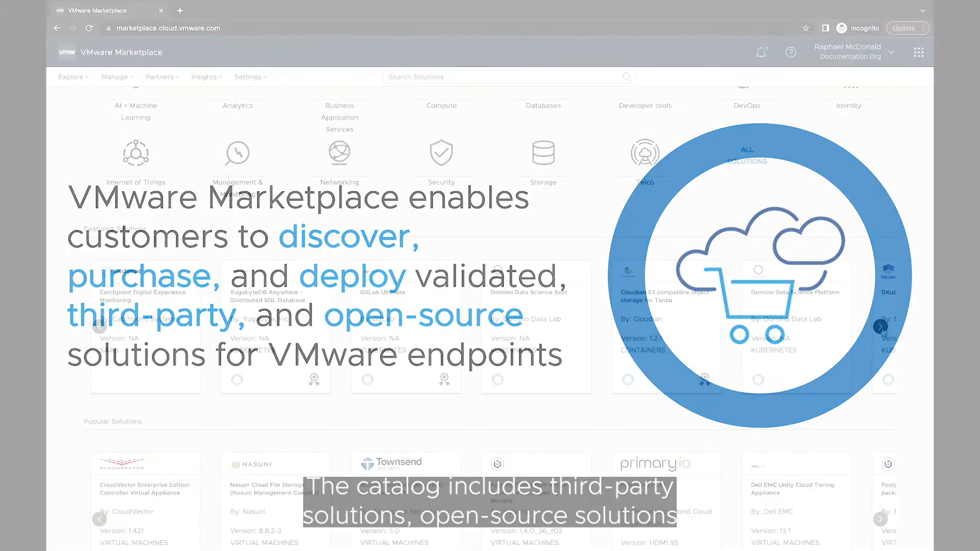
Search the catalog for 'bitnami' and scroll through its 195 open-source product results.
{"action": "scroll", "scroll_direction": "down", "scroll_amount": 3}
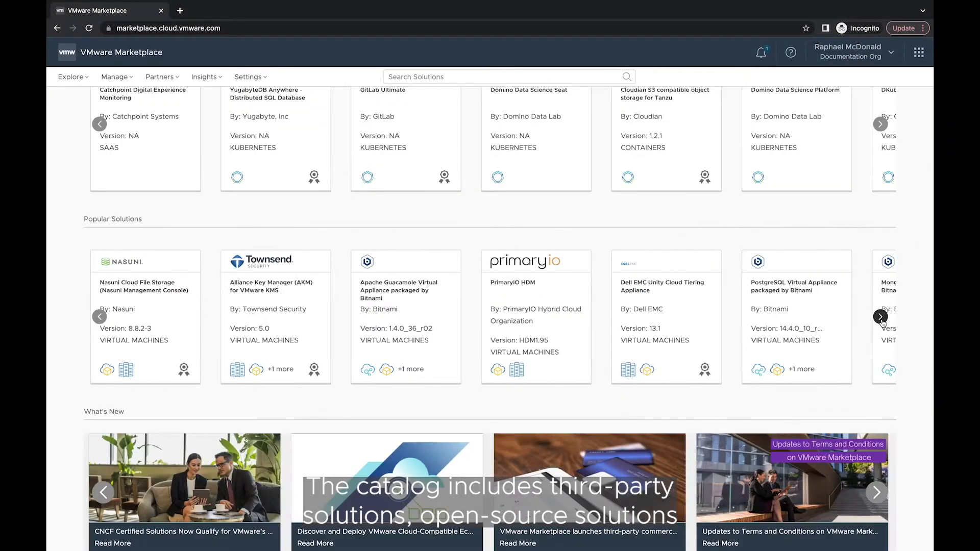
{"action": "left_click", "coordinate": [880, 317]}
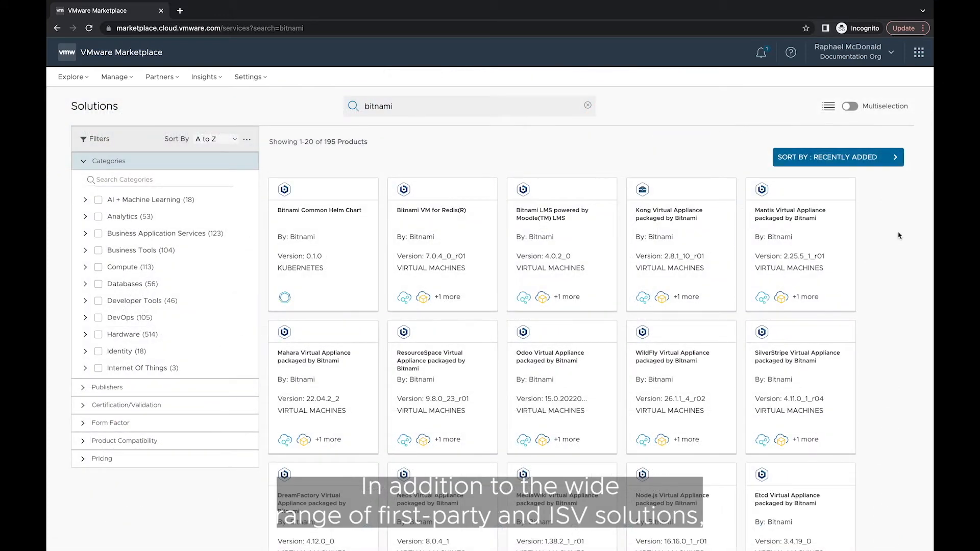
{"action": "scroll", "scroll_direction": "down", "scroll_amount": 3}
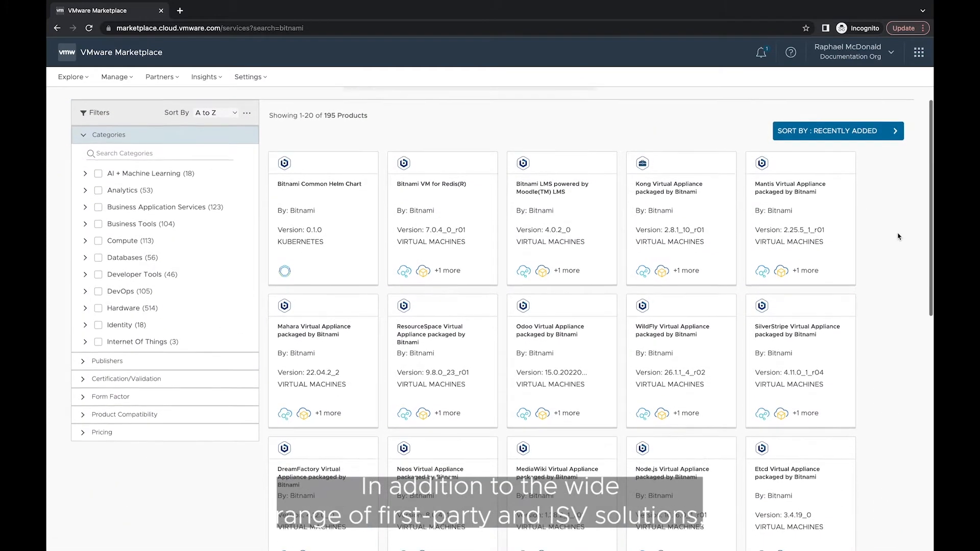
{"action": "scroll", "scroll_direction": "down", "scroll_amount": 3}
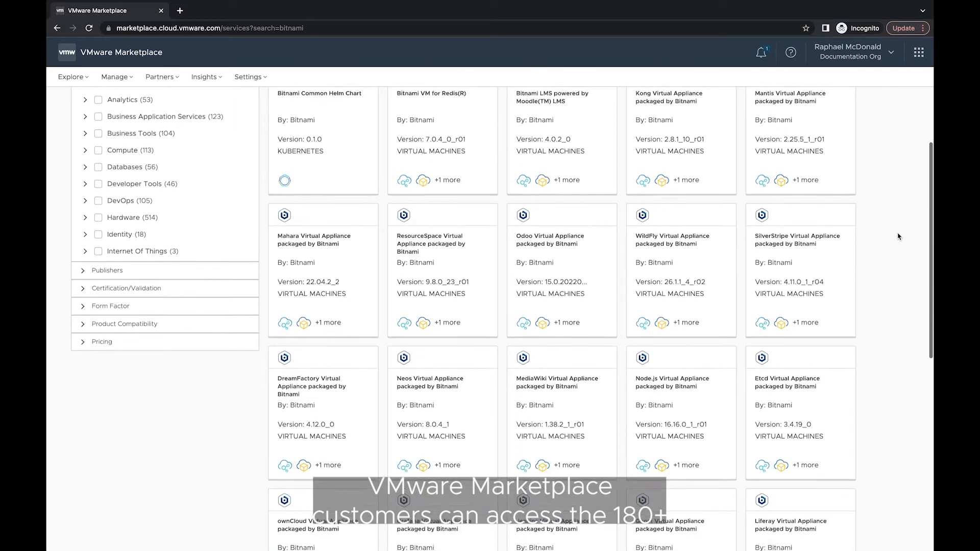
{"action": "scroll", "scroll_direction": "down", "scroll_amount": 3}
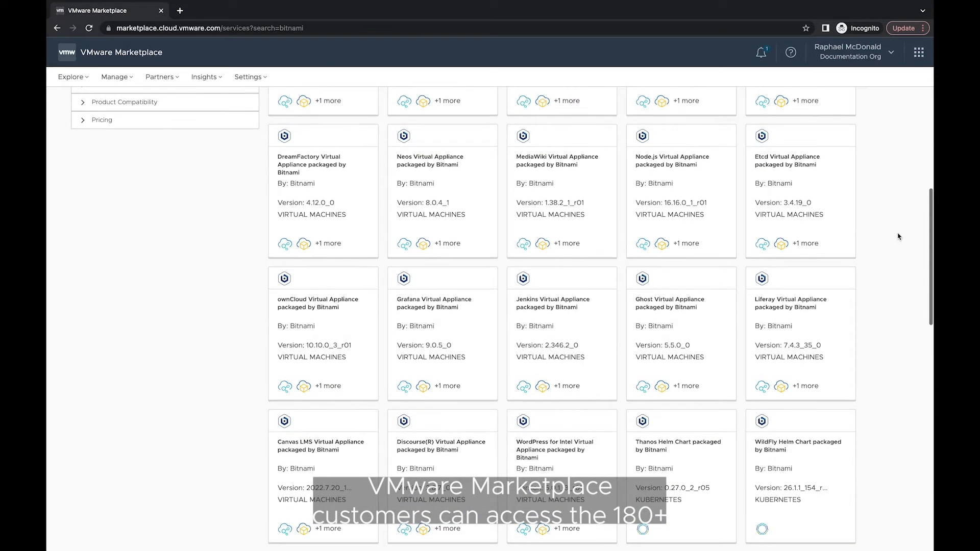
{"action": "scroll", "scroll_direction": "down", "scroll_amount": 3}
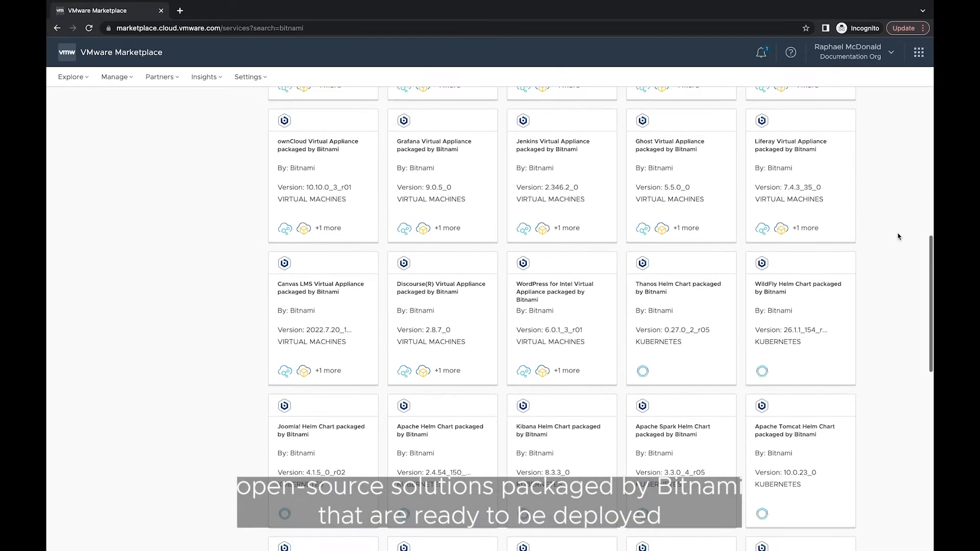
{"action": "scroll", "scroll_direction": "down", "scroll_amount": 3}
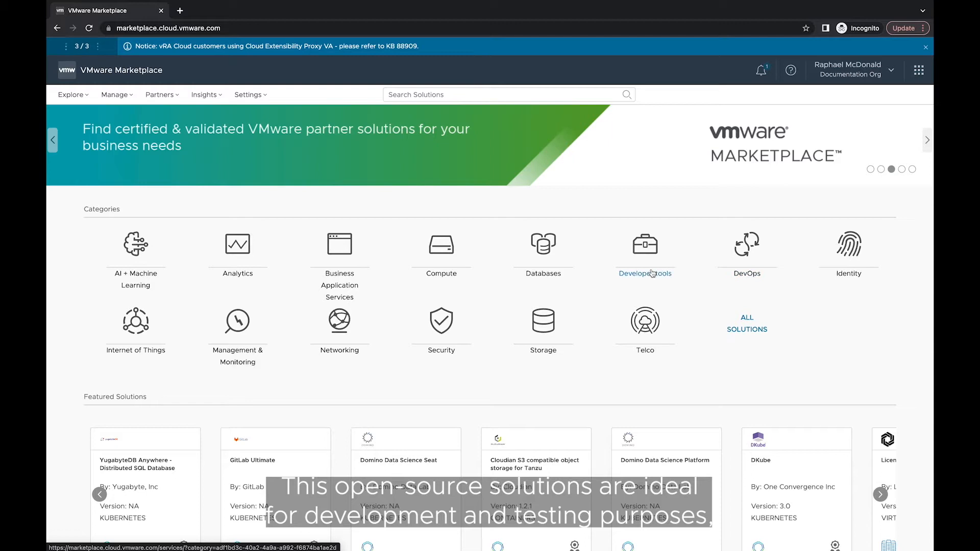
Filter the Developer Tools and DevOps category to Bitnami, showing 32 products.
{"action": "left_click", "coordinate": [644, 274]}
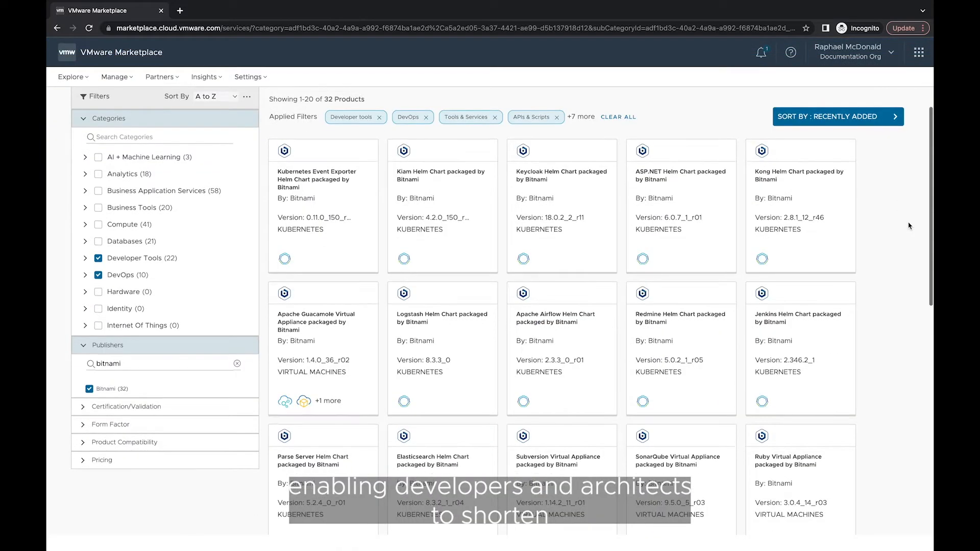
{"action": "scroll", "scroll_direction": "down", "scroll_amount": 3}
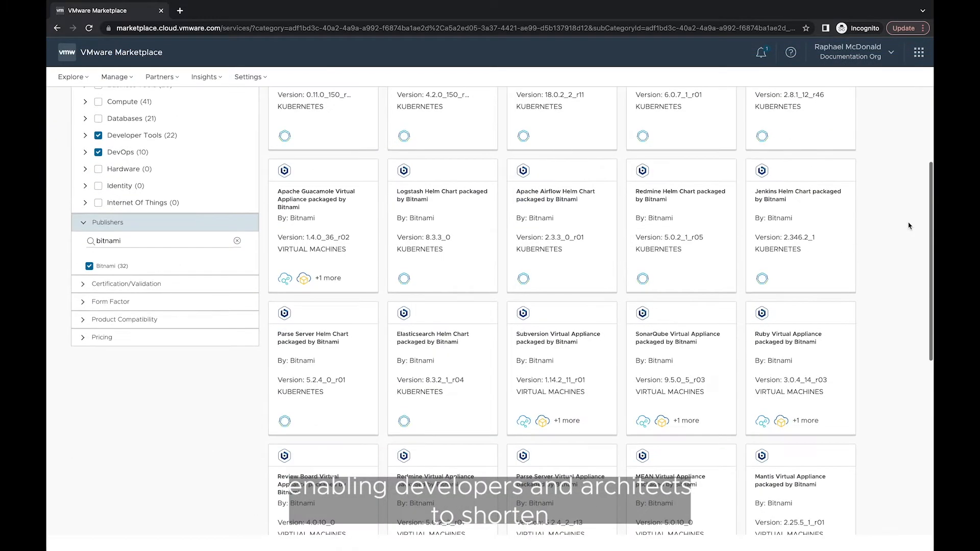
{"action": "scroll", "scroll_direction": "down", "scroll_amount": 3}
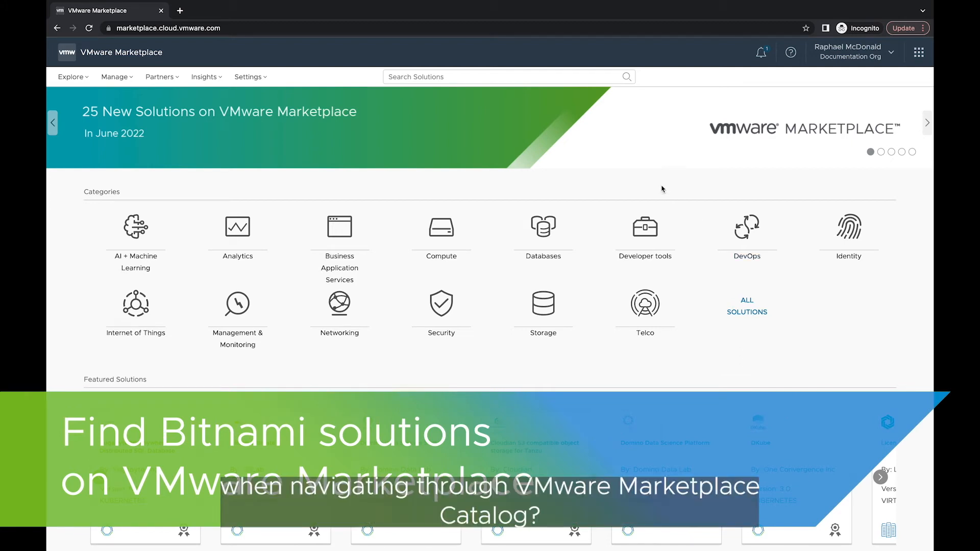
{"action": "mouse_move", "coordinate": [717, 278]}
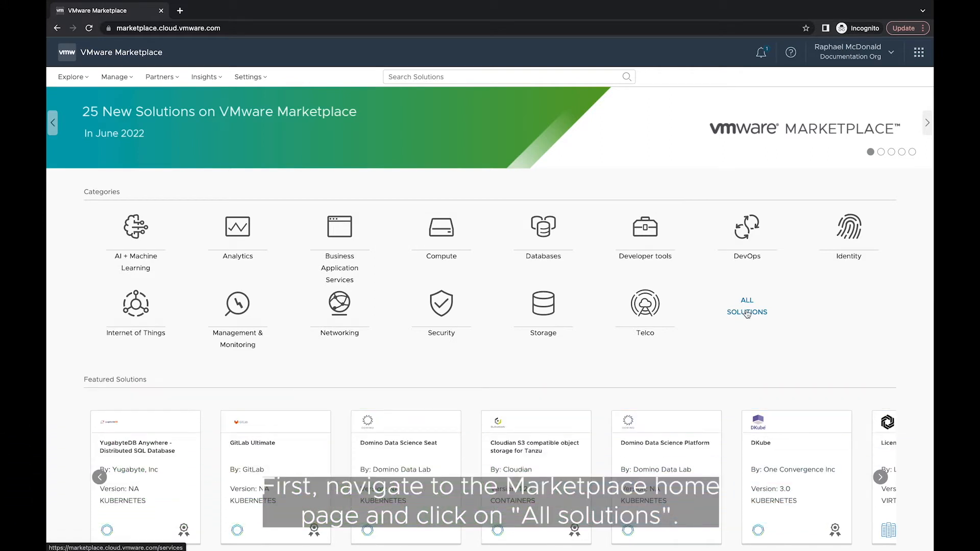
Filter All Solutions by the Bitnami publisher, listing 195 products.
{"action": "left_click", "coordinate": [747, 306]}
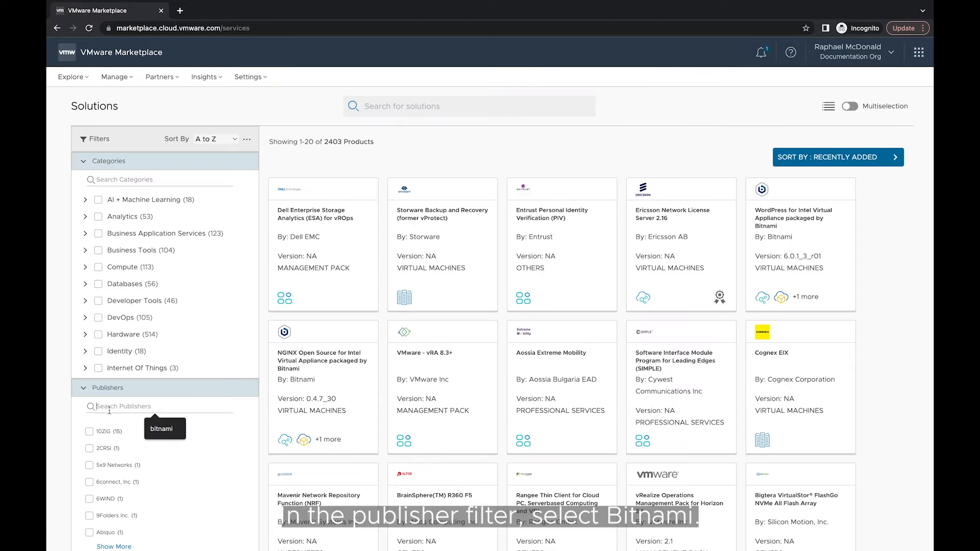
{"action": "type", "text": "b"}
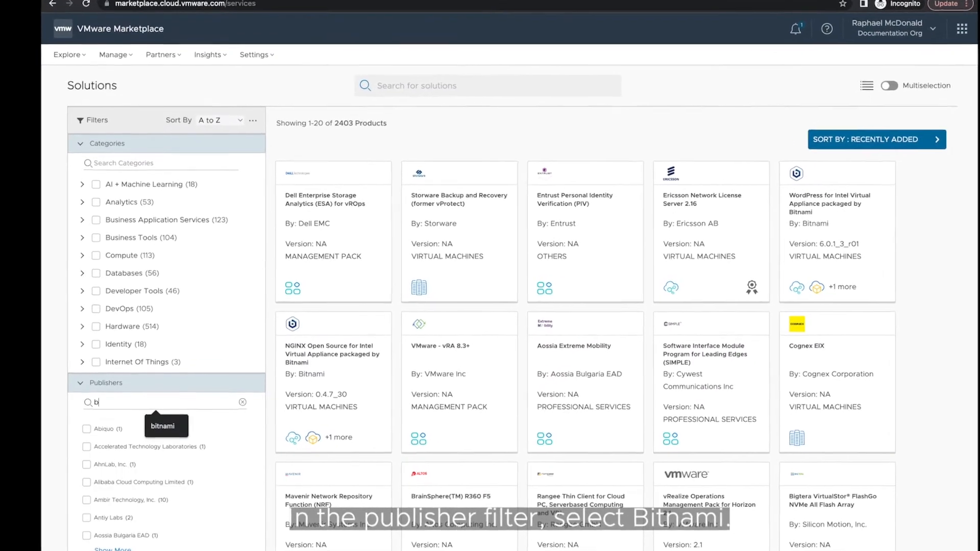
{"action": "type", "text": "bitnami"}
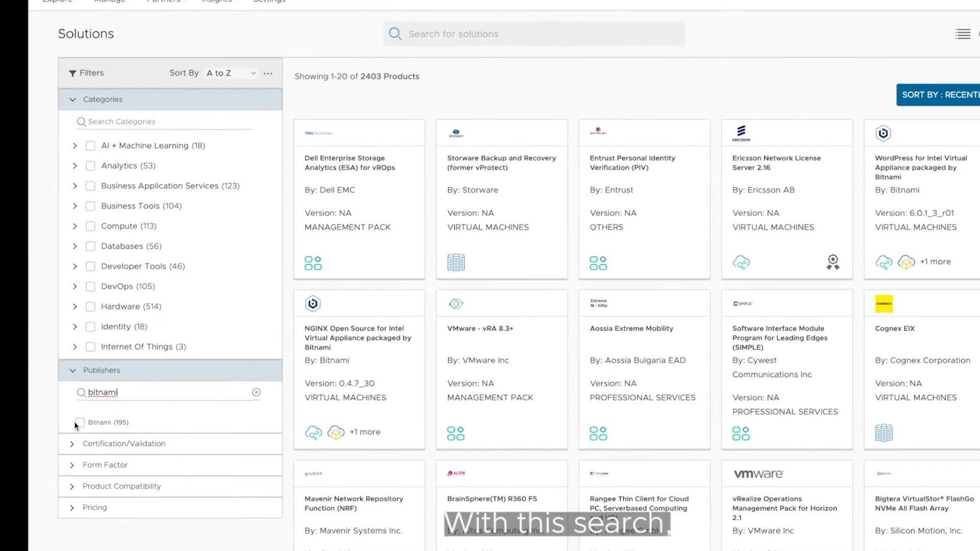
{"action": "left_click", "coordinate": [81, 423]}
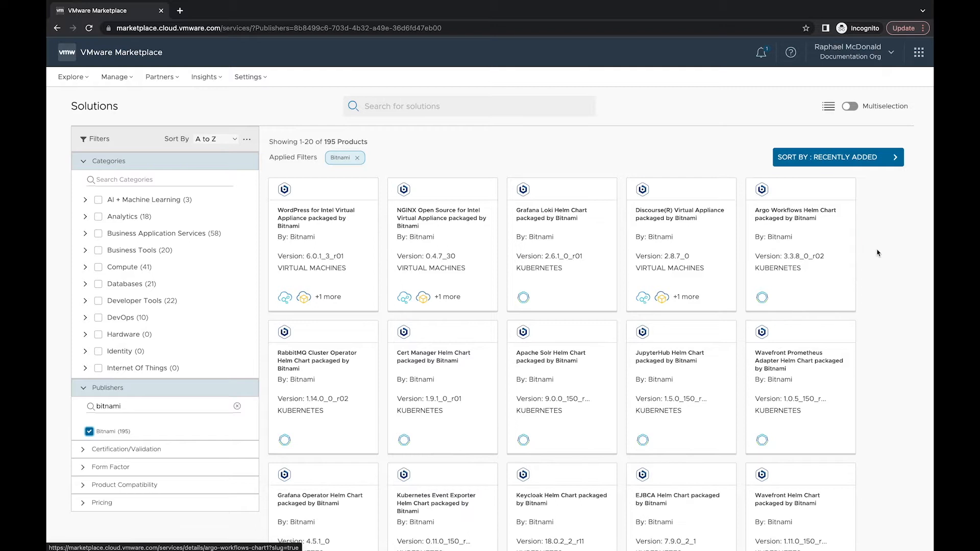
{"action": "scroll", "scroll_direction": "down", "scroll_amount": 3}
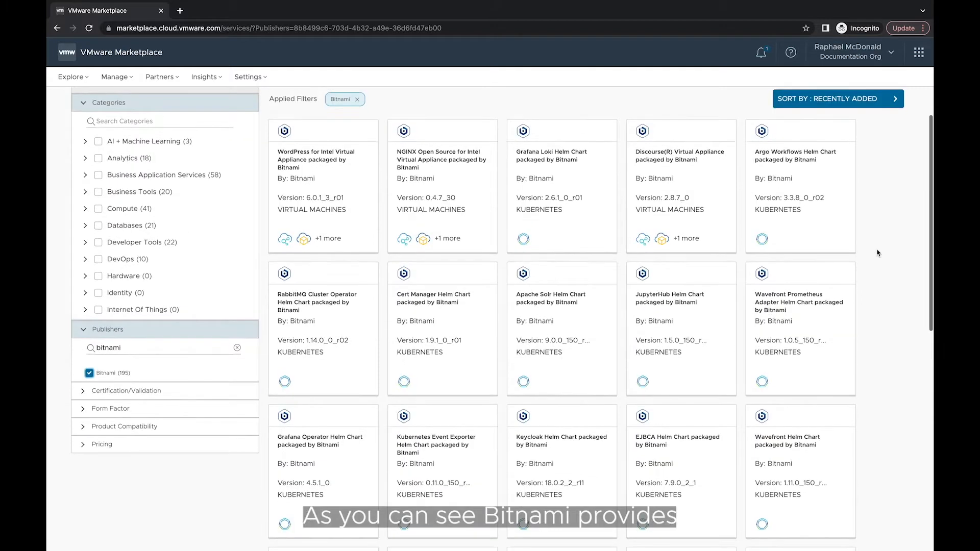
{"action": "scroll", "scroll_direction": "down", "scroll_amount": 3}
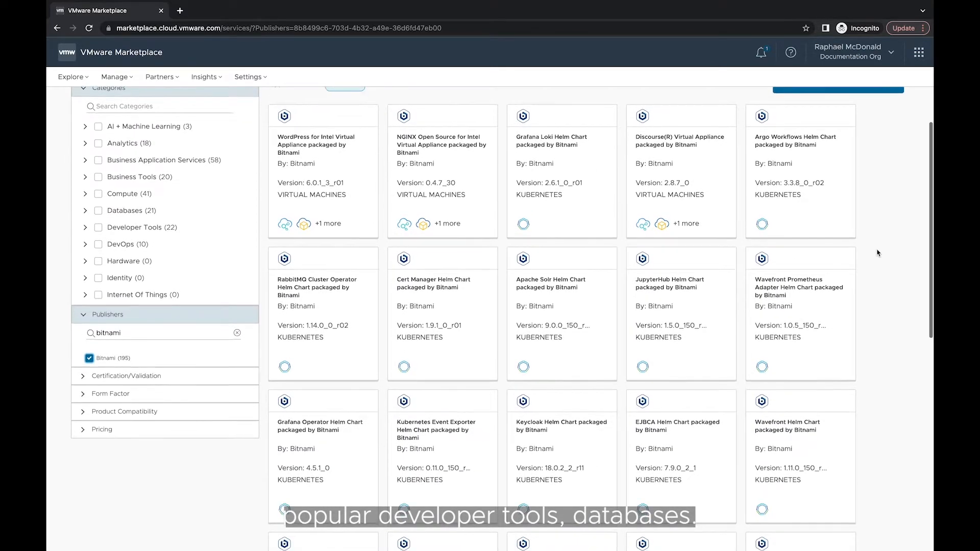
{"action": "scroll", "scroll_direction": "down", "scroll_amount": 3}
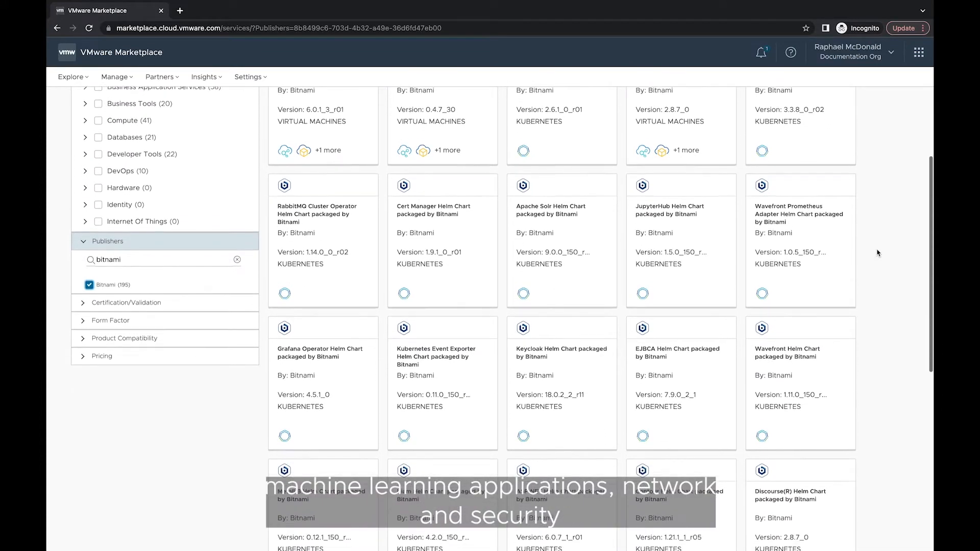
{"action": "scroll", "scroll_direction": "down", "scroll_amount": 3}
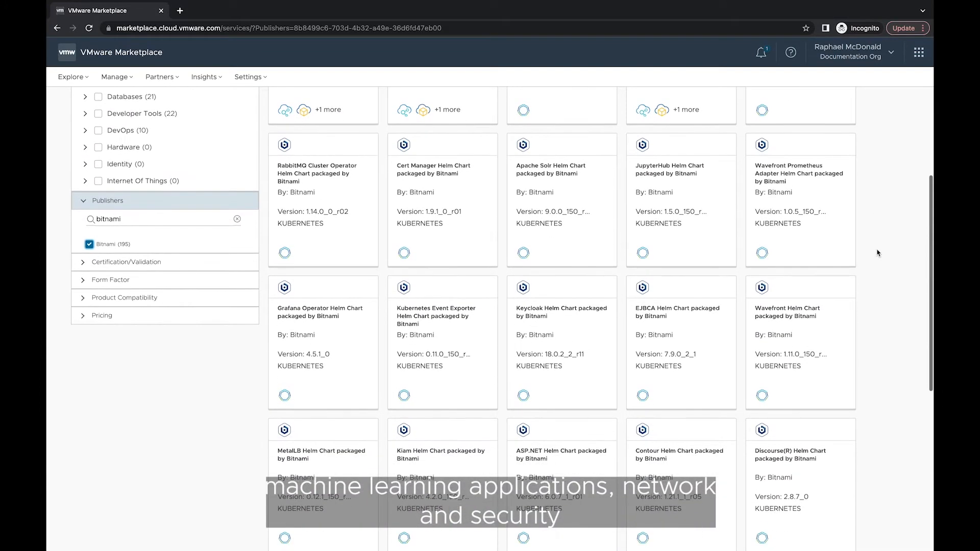
{"action": "scroll", "scroll_direction": "down", "scroll_amount": 3}
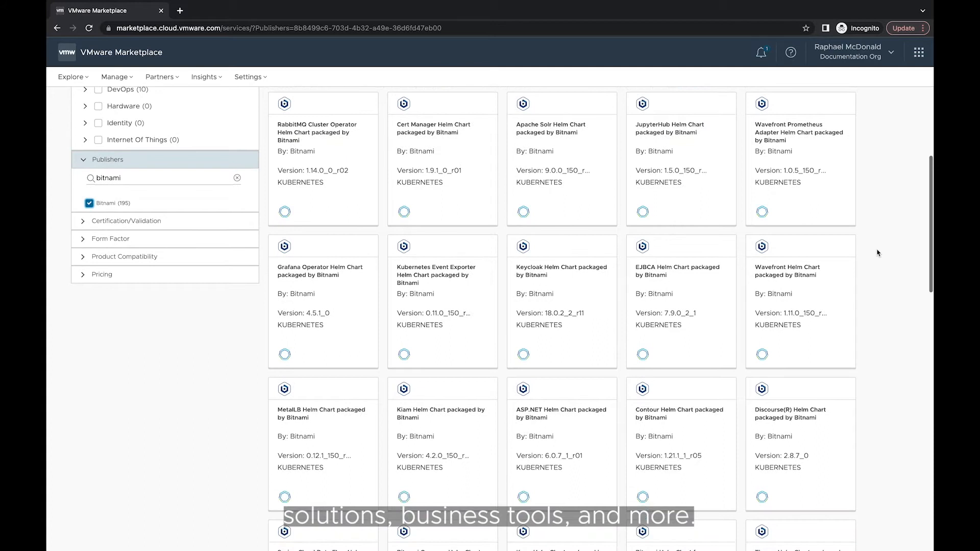
{"action": "scroll", "scroll_direction": "down", "scroll_amount": 3}
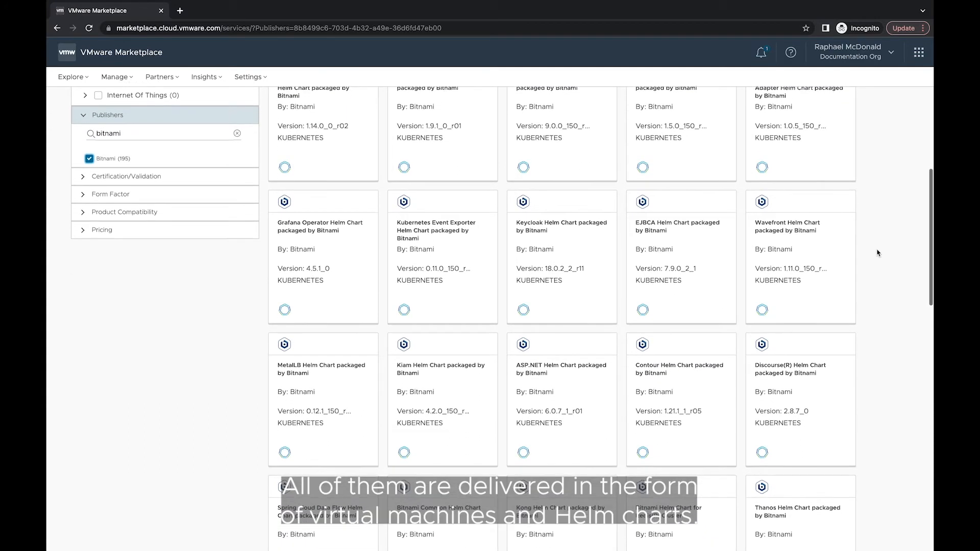
{"action": "scroll", "scroll_direction": "down", "scroll_amount": 3}
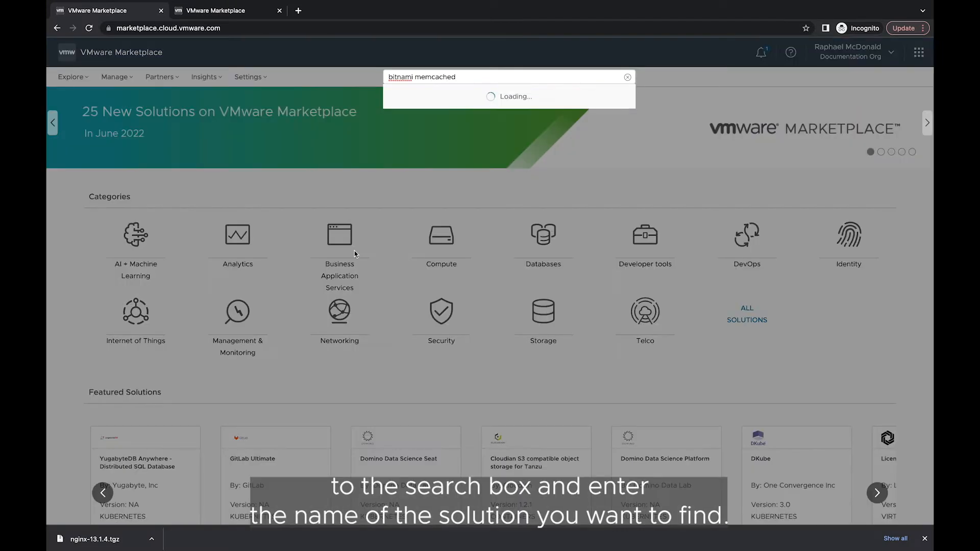
Submit the Marketplace search to return to the 195-product Bitnami catalog.
{"action": "key", "text": "Enter"}
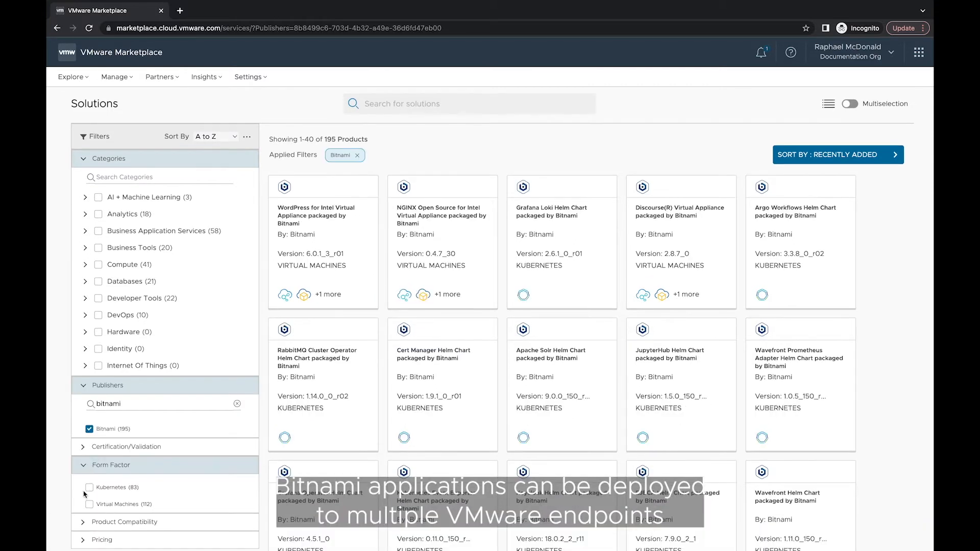
Set the Form Factor filter to Virtual Machines only, listing 112 Bitnami appliances.
{"action": "left_click", "coordinate": [90, 504]}
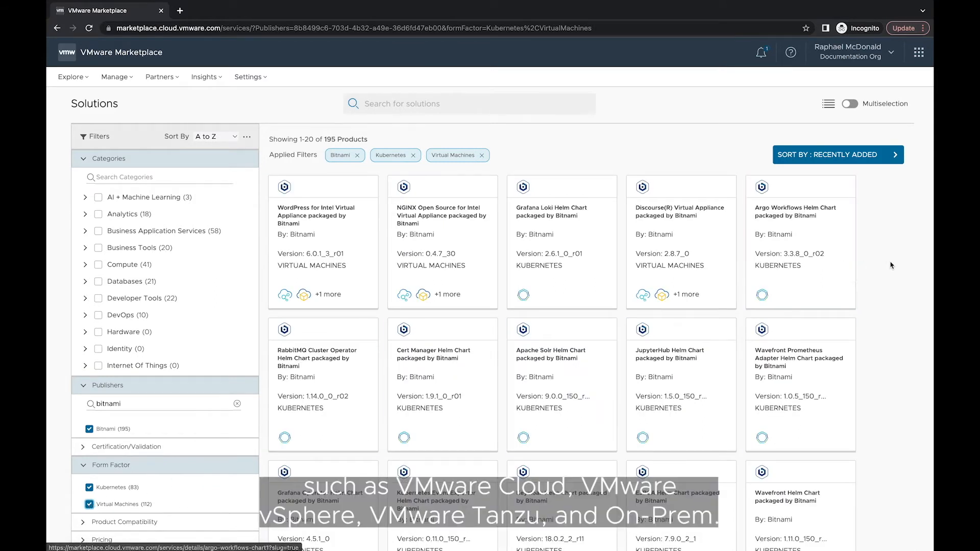
{"action": "mouse_move", "coordinate": [894, 276]}
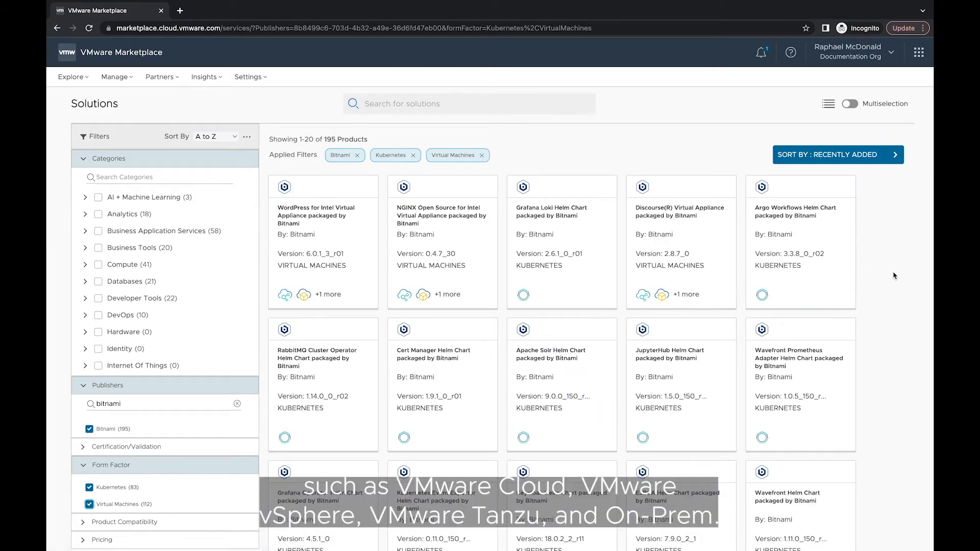
{"action": "scroll", "scroll_direction": "down", "scroll_amount": 3}
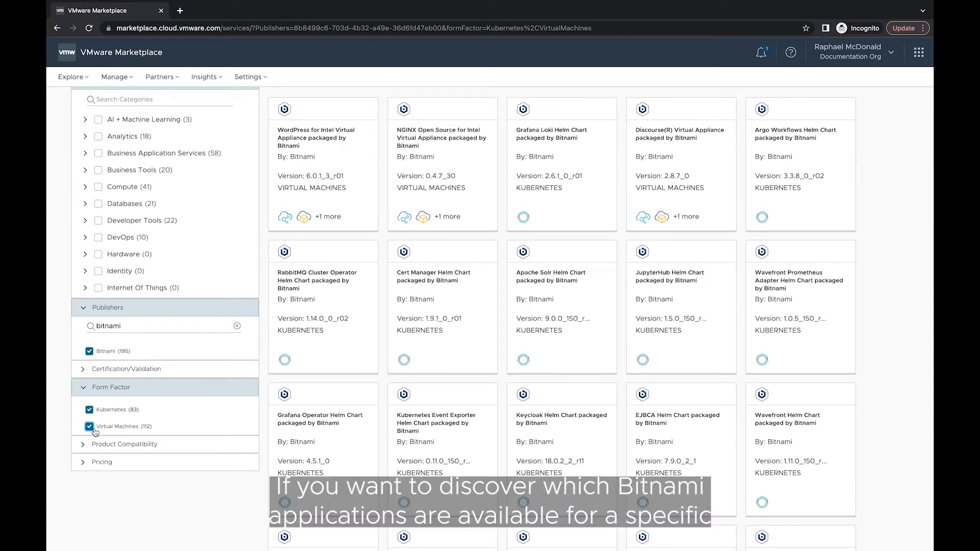
{"action": "left_click", "coordinate": [89, 426]}
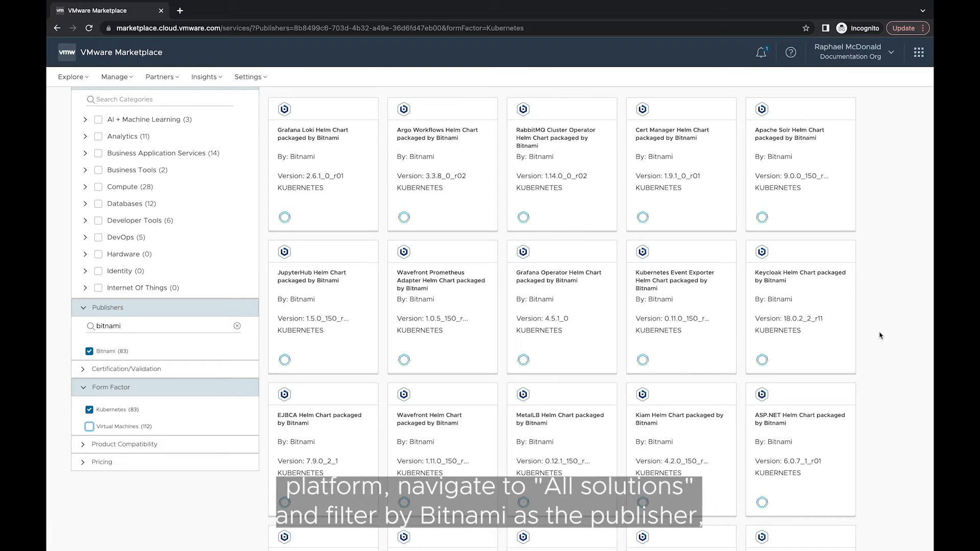
{"action": "scroll", "scroll_direction": "down", "scroll_amount": 3}
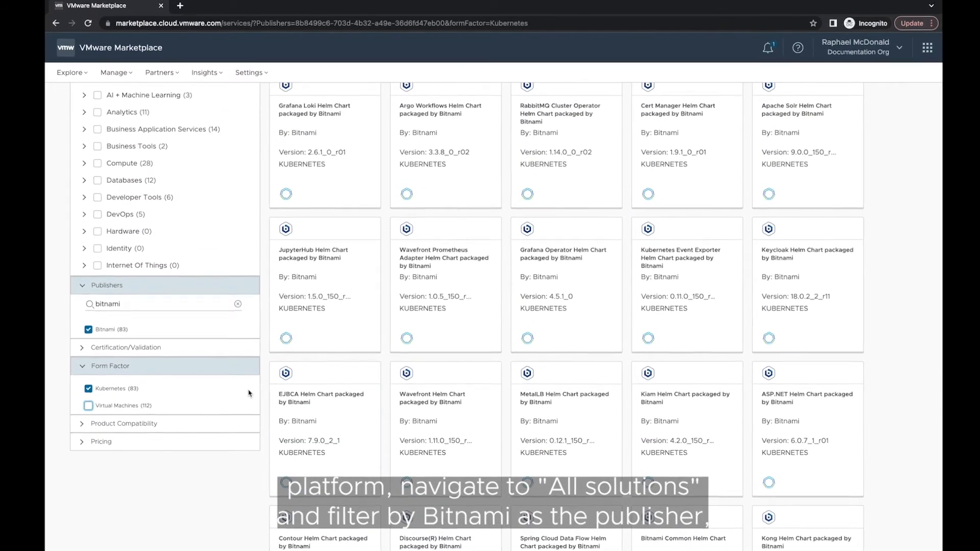
{"action": "left_click", "coordinate": [87, 406]}
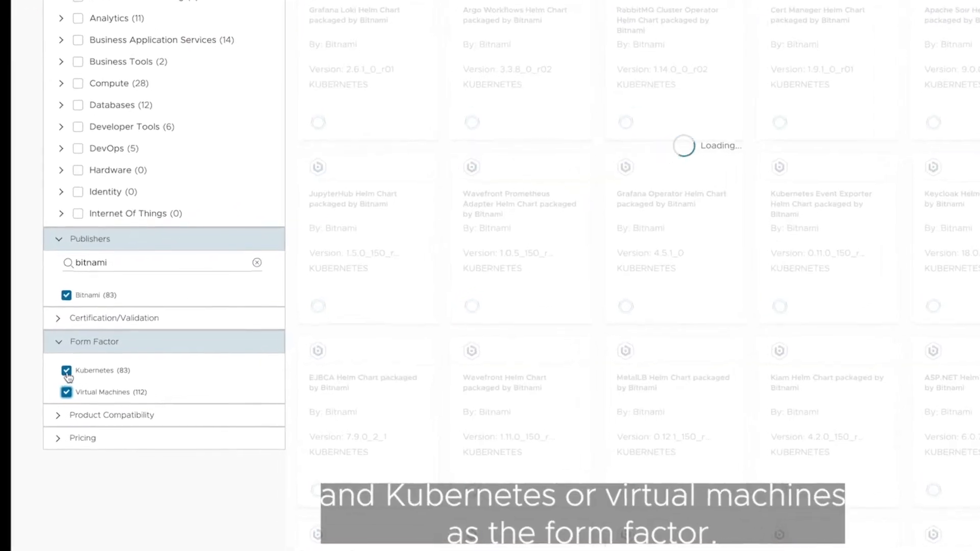
{"action": "left_click", "coordinate": [67, 369]}
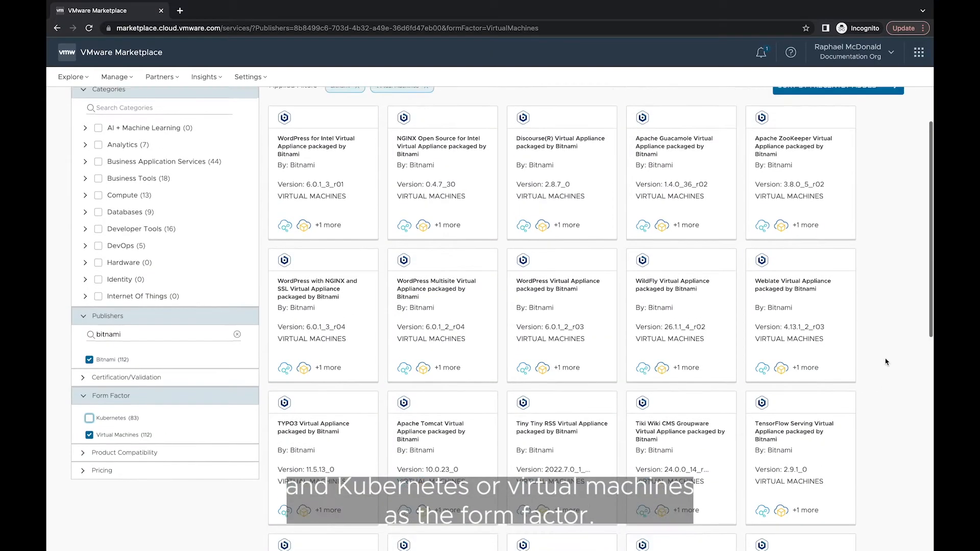
{"action": "scroll", "scroll_direction": "down", "scroll_amount": 3}
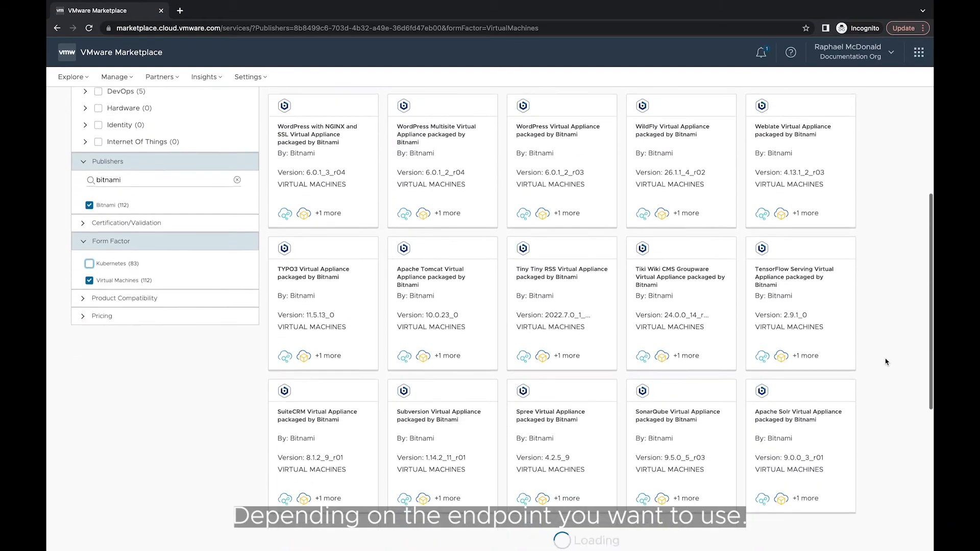
{"action": "scroll", "scroll_direction": "down", "scroll_amount": 3}
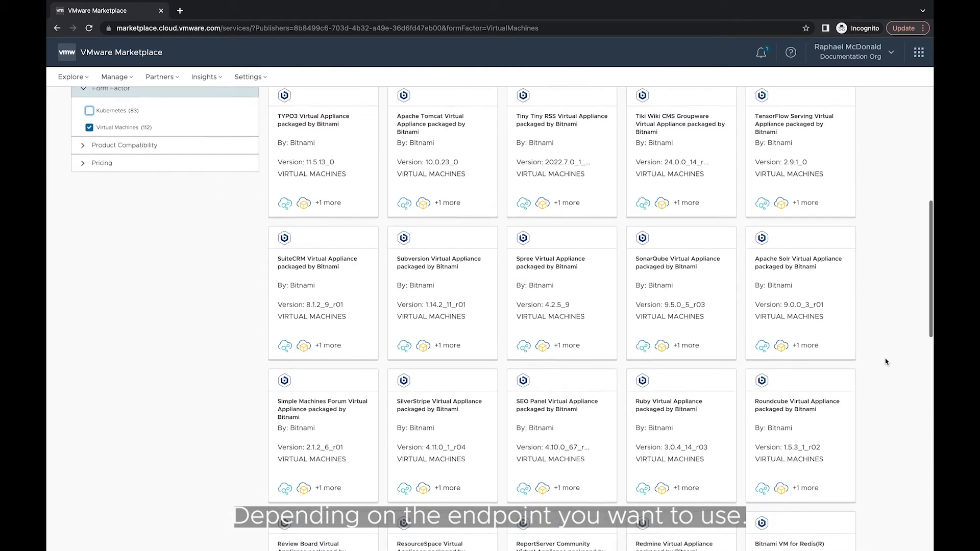
{"action": "scroll", "scroll_direction": "down", "scroll_amount": 3}
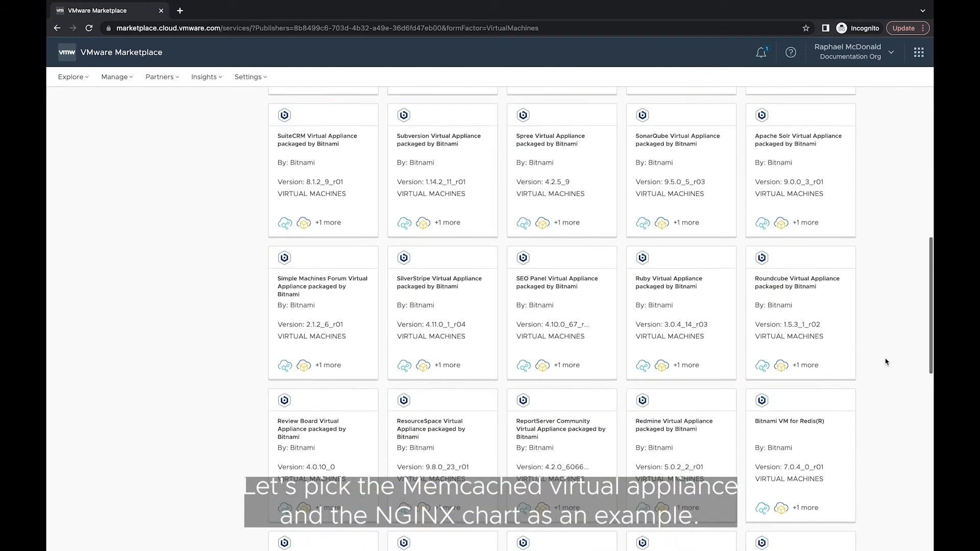
Find the Memcached Virtual Appliance by Bitnami and open its details page.
{"action": "scroll", "scroll_direction": "down", "scroll_amount": 3}
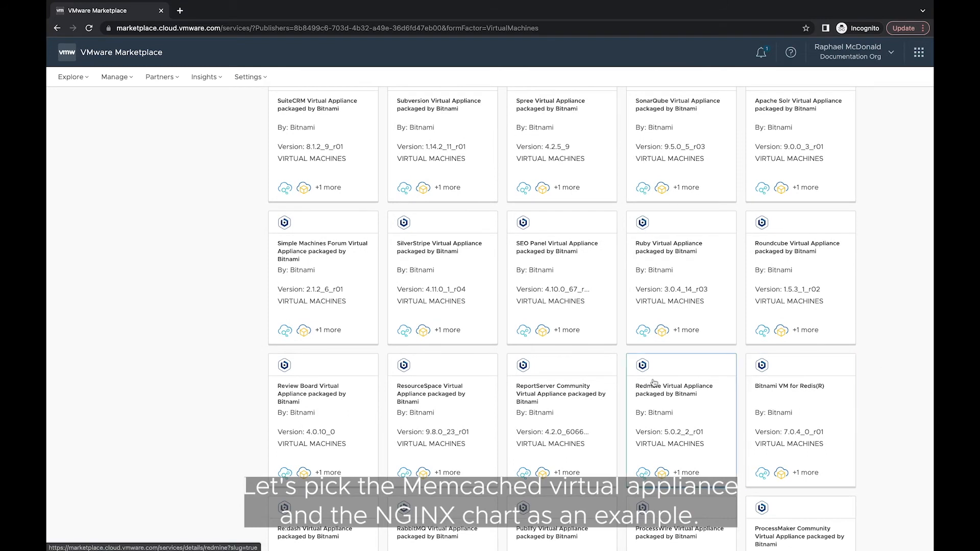
{"action": "type", "text": "memc"}
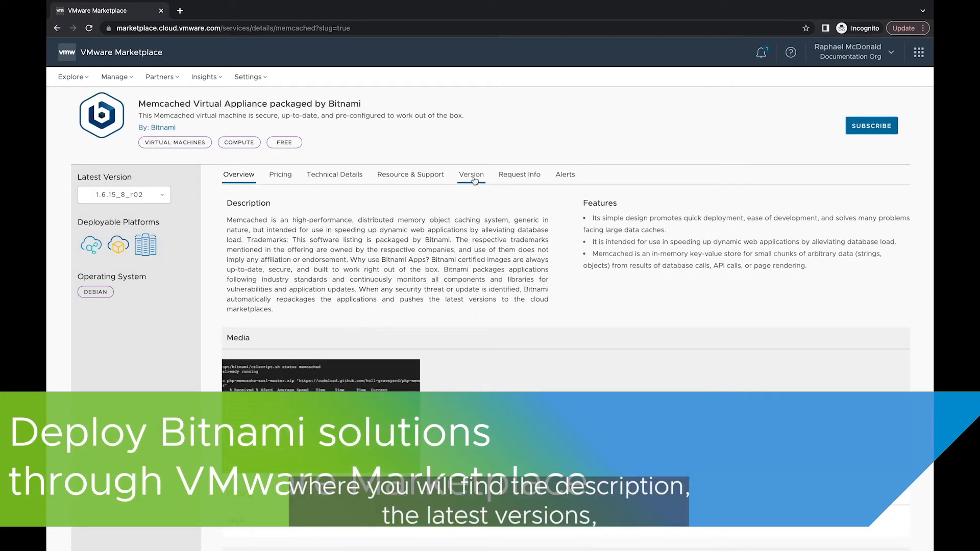
{"action": "left_click", "coordinate": [123, 194]}
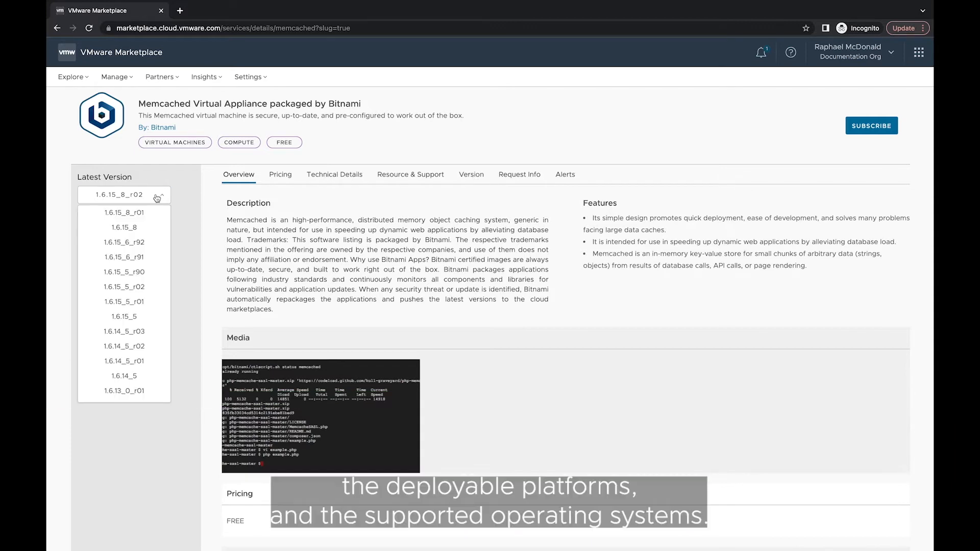
{"action": "left_click", "coordinate": [124, 194]}
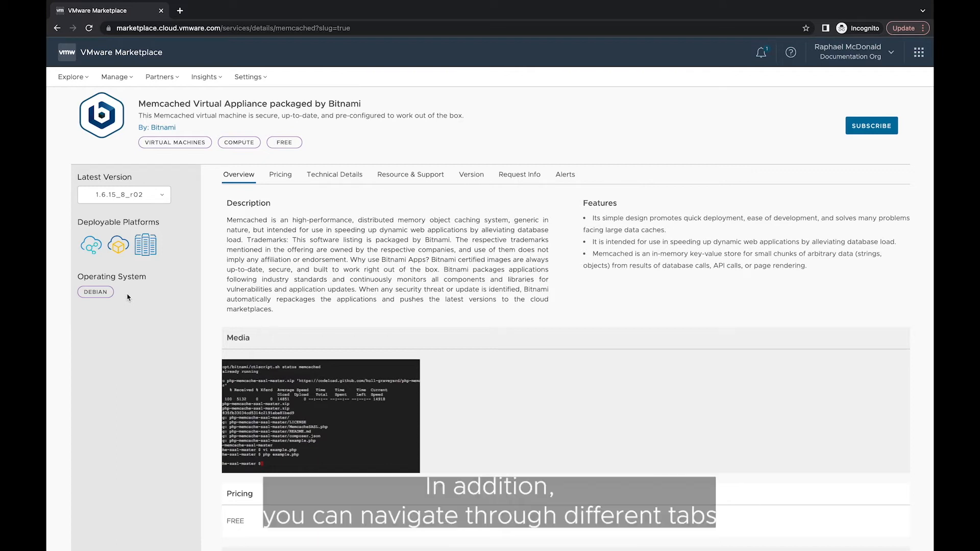
{"action": "mouse_move", "coordinate": [280, 184]}
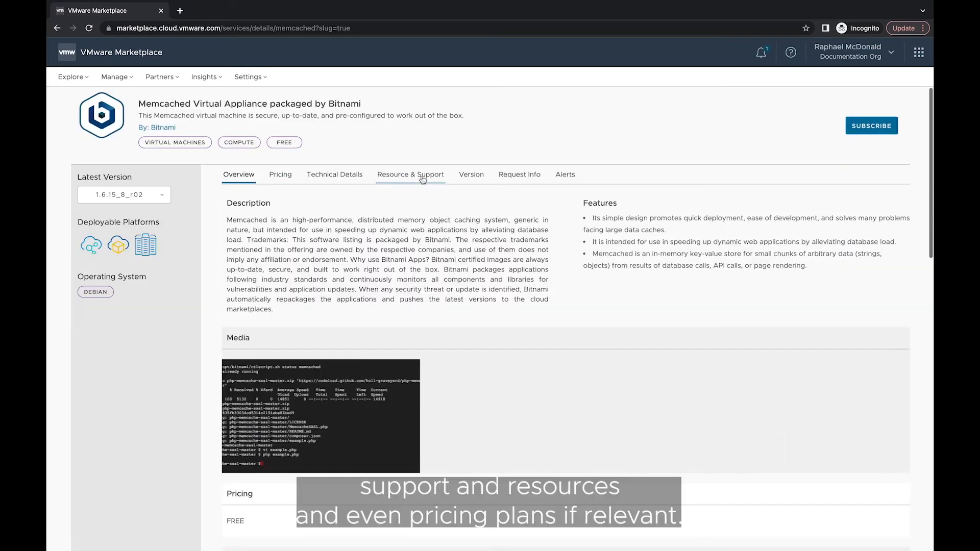
{"action": "scroll", "scroll_direction": "down", "scroll_amount": 3}
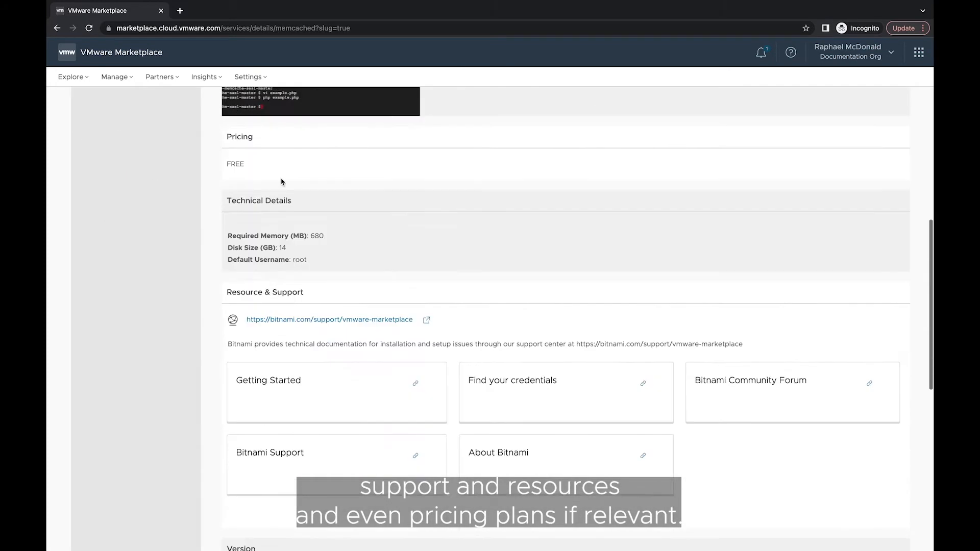
{"action": "scroll", "scroll_direction": "down", "scroll_amount": 3}
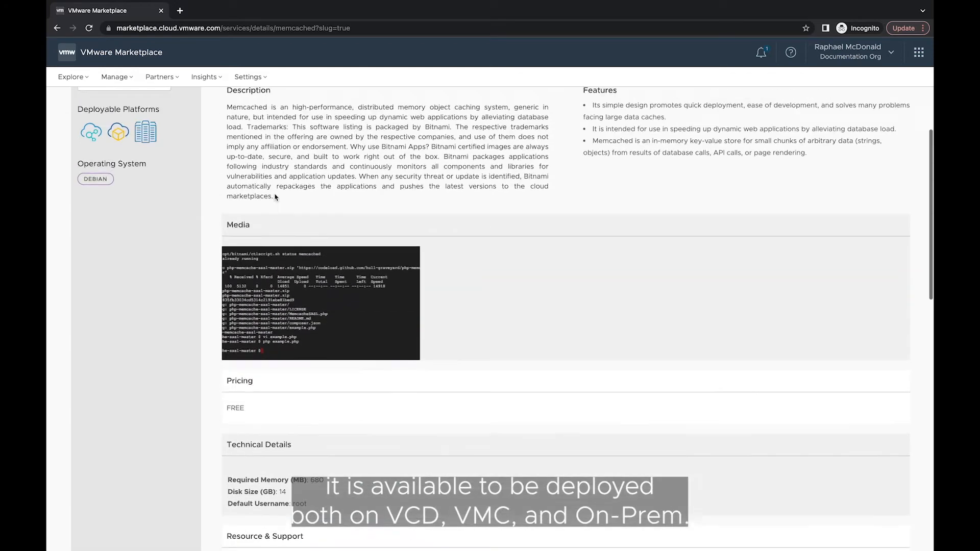
{"action": "scroll", "scroll_direction": "up", "scroll_amount": 3}
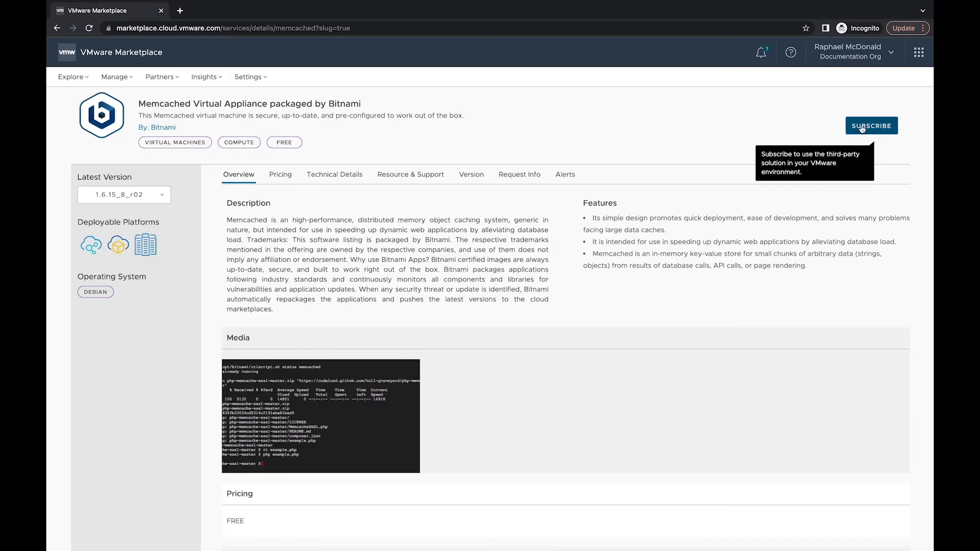
Start subscribing to the Memcached appliance with VMC as platform and the default version.
{"action": "left_click", "coordinate": [871, 126]}
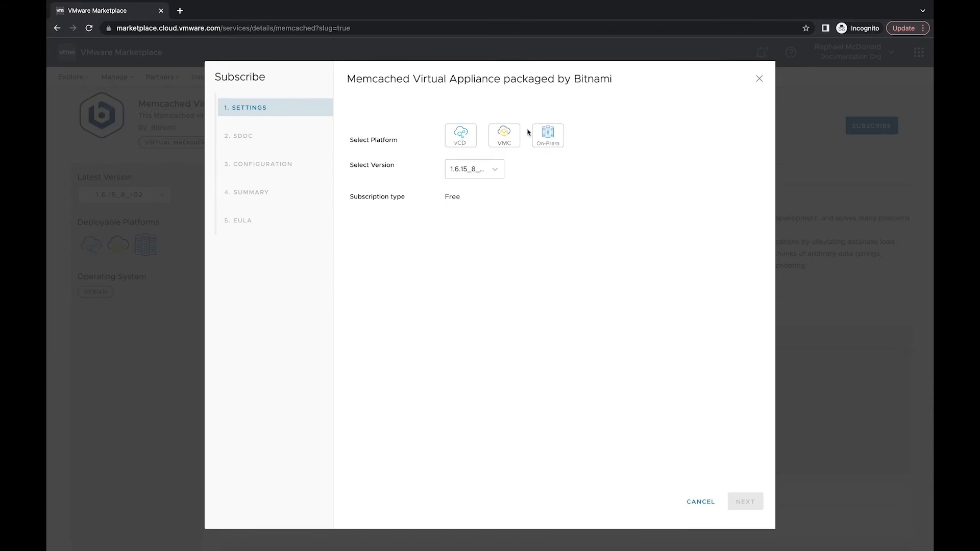
{"action": "left_click", "coordinate": [504, 136]}
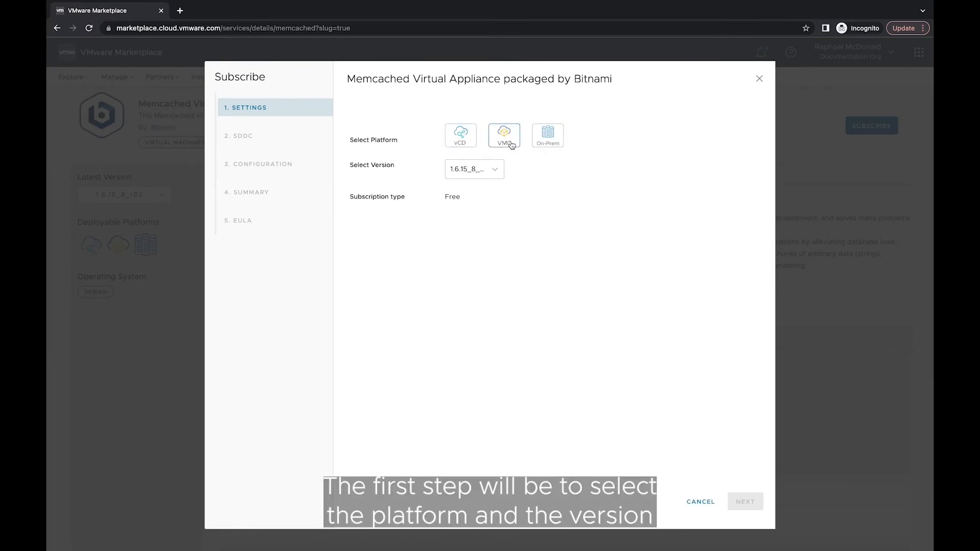
{"action": "left_click", "coordinate": [546, 136]}
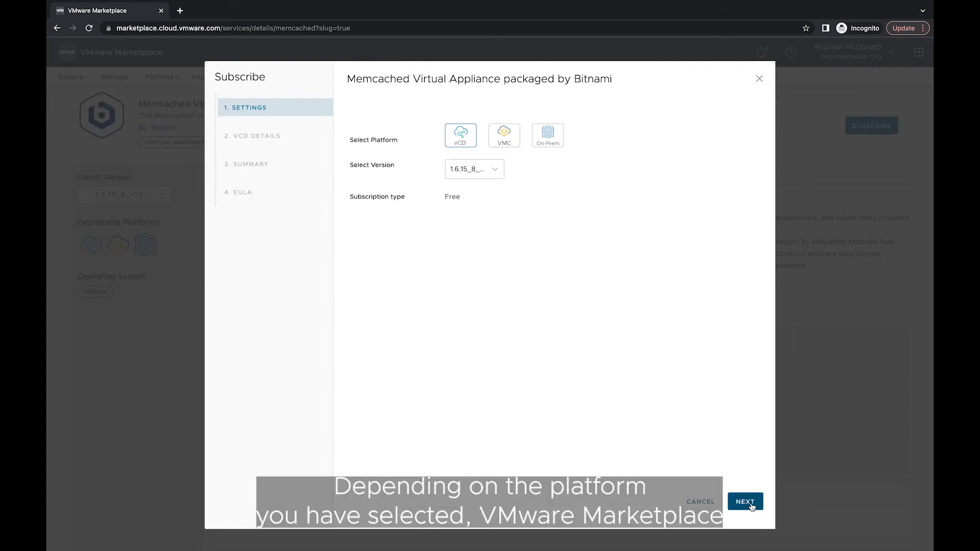
{"action": "left_click", "coordinate": [744, 501]}
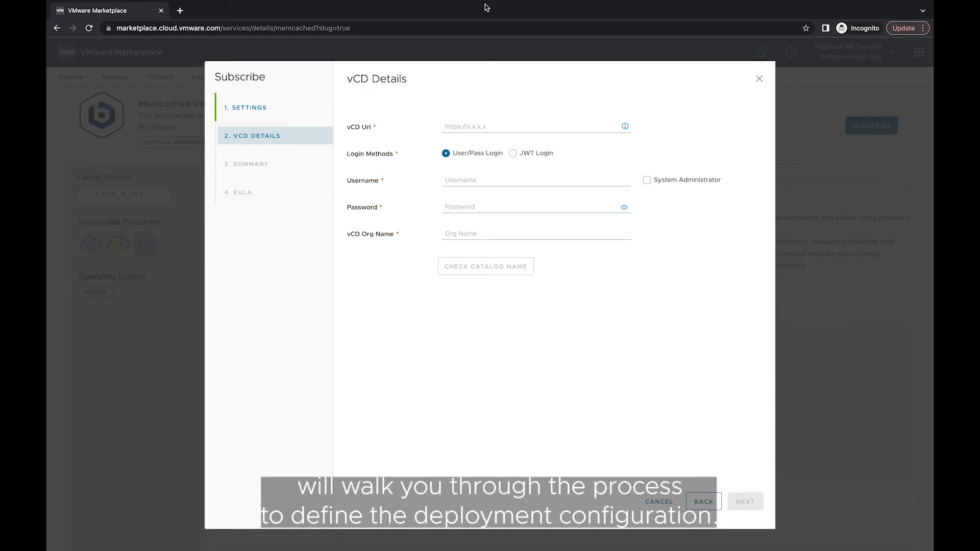
{"action": "mouse_move", "coordinate": [525, 121]}
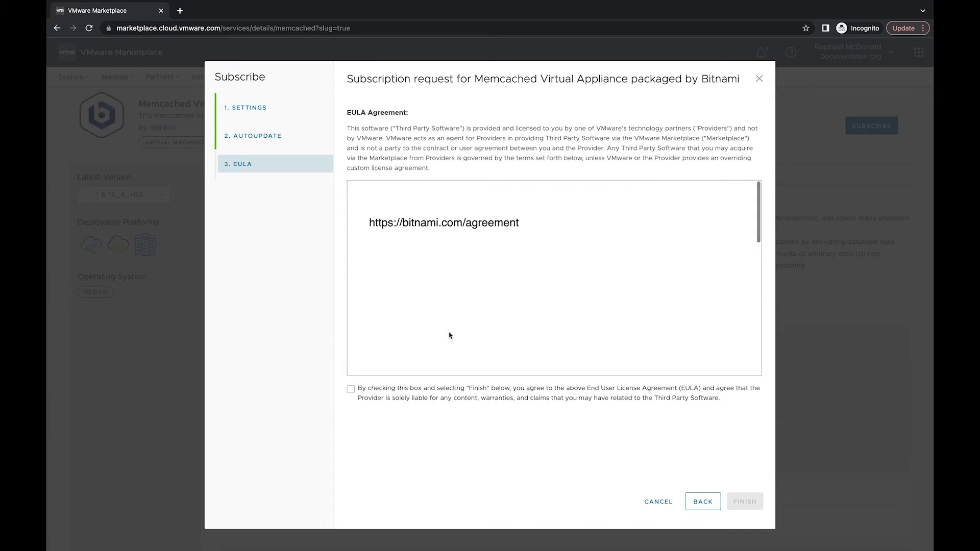
Accept the EULA and finish the Memcached subscription, leaving it in progress.
{"action": "left_click", "coordinate": [350, 389]}
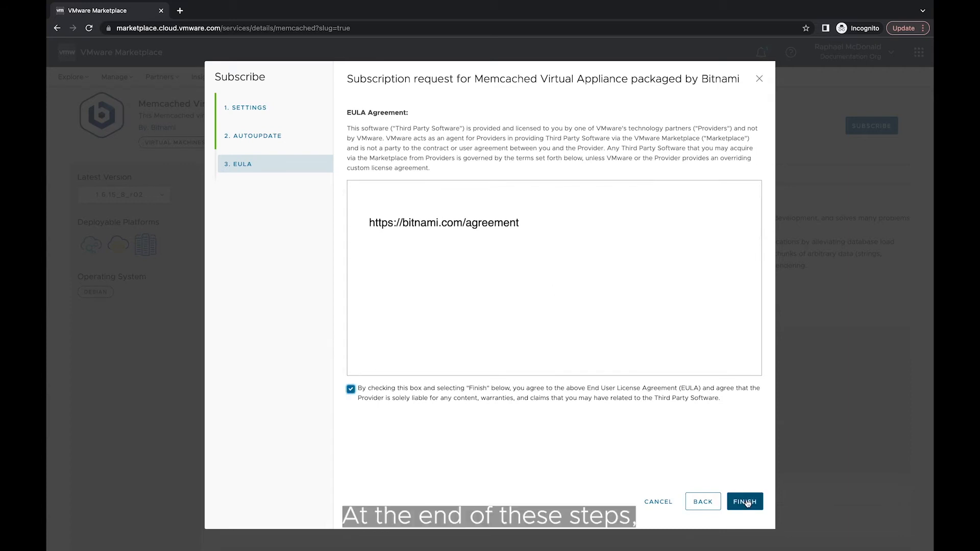
{"action": "left_click", "coordinate": [744, 502]}
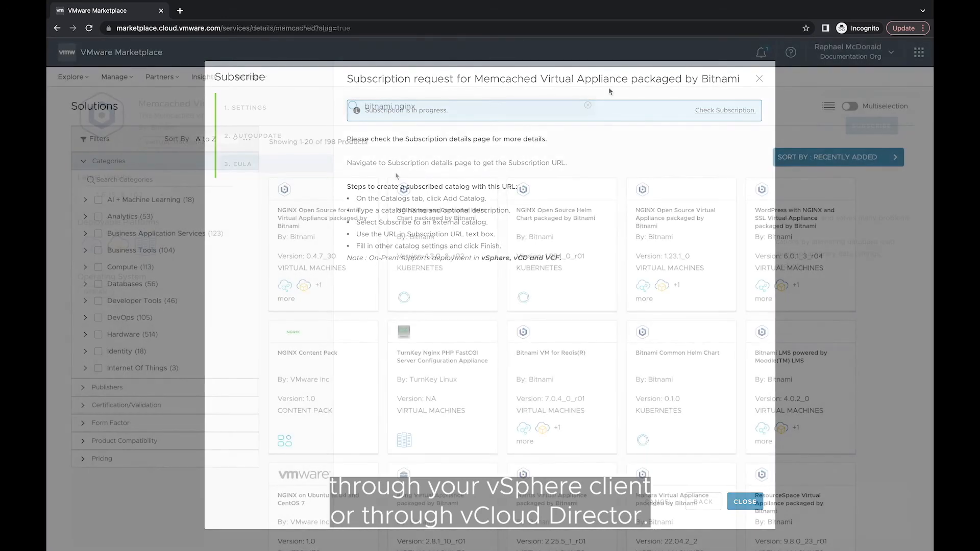
Dismiss the subscription confirmation and start deploying the NGINX Open Source Helm Chart.
{"action": "left_click", "coordinate": [744, 501]}
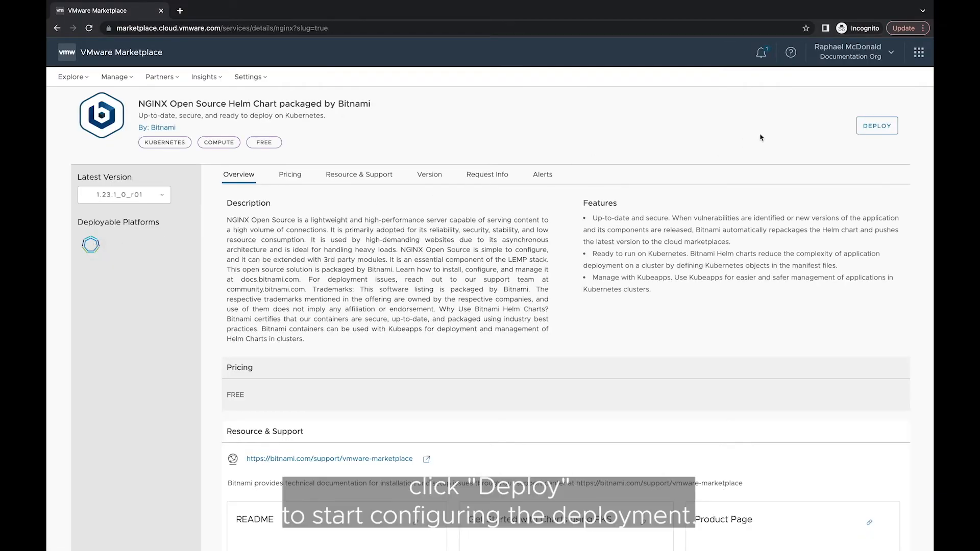
{"action": "left_click", "coordinate": [876, 125]}
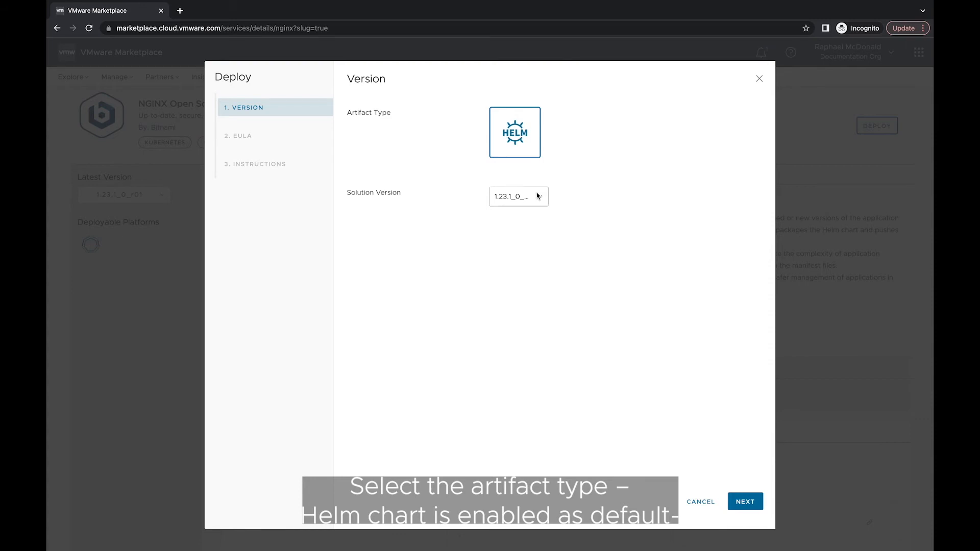
Keep the Helm version, accept the Apache license and reach the 13.1.4 installation instructions.
{"action": "left_click", "coordinate": [518, 196]}
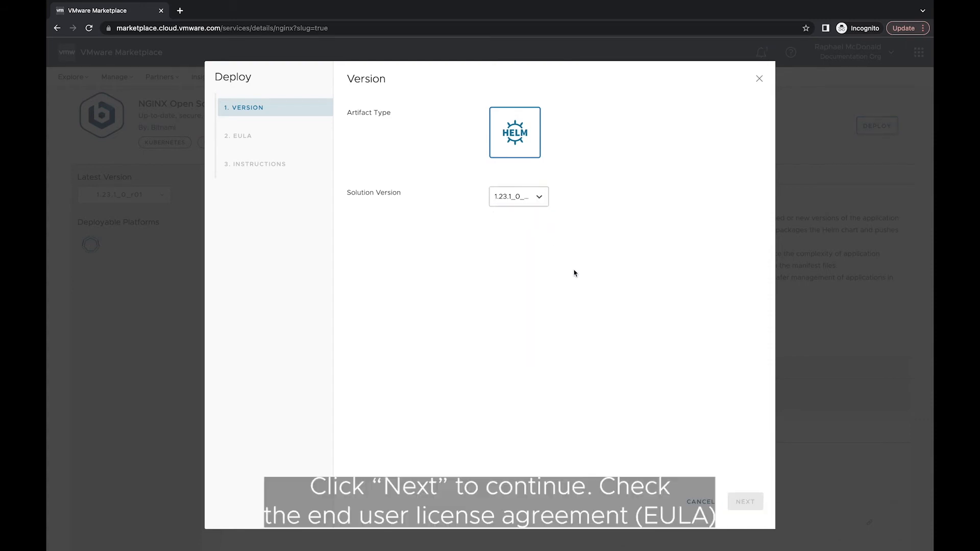
{"action": "left_click", "coordinate": [744, 501]}
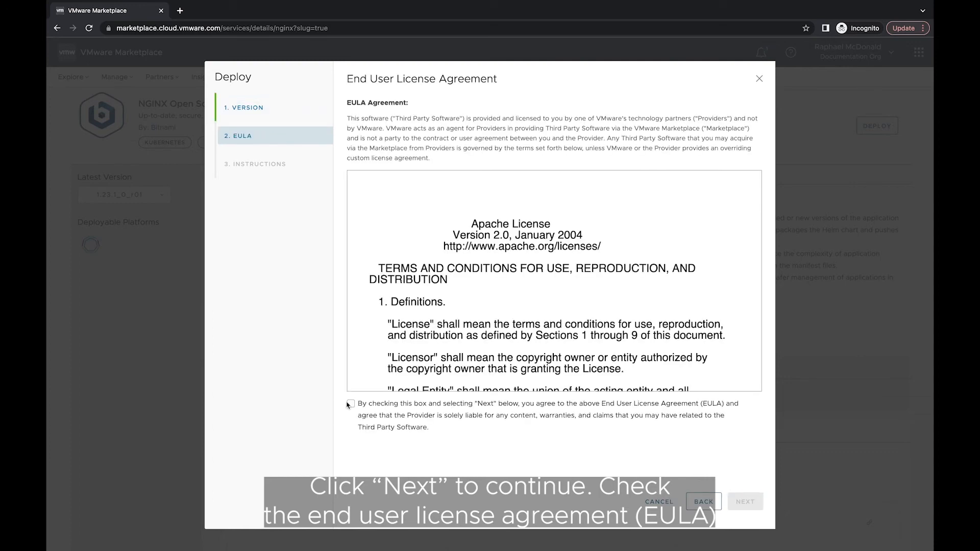
{"action": "left_click", "coordinate": [350, 405]}
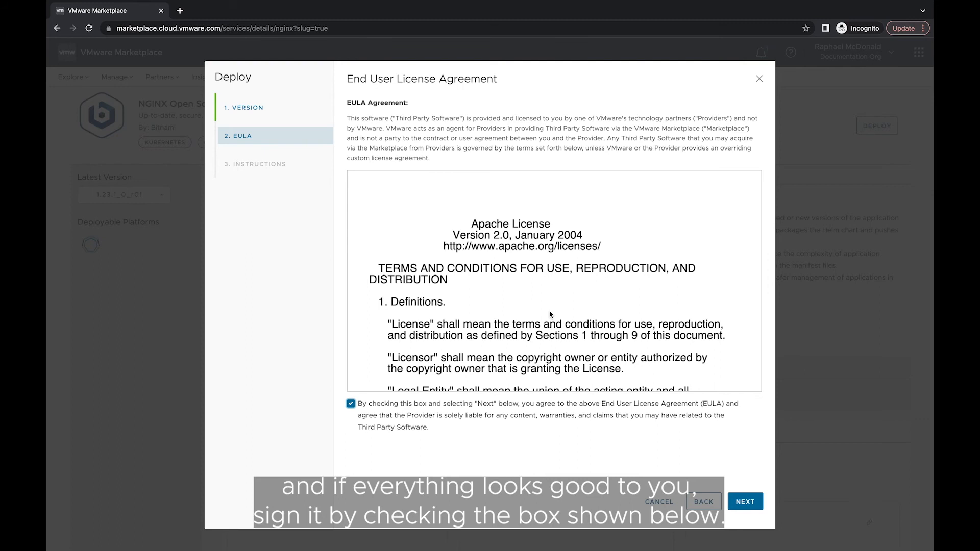
{"action": "scroll", "scroll_direction": "down", "scroll_amount": 3}
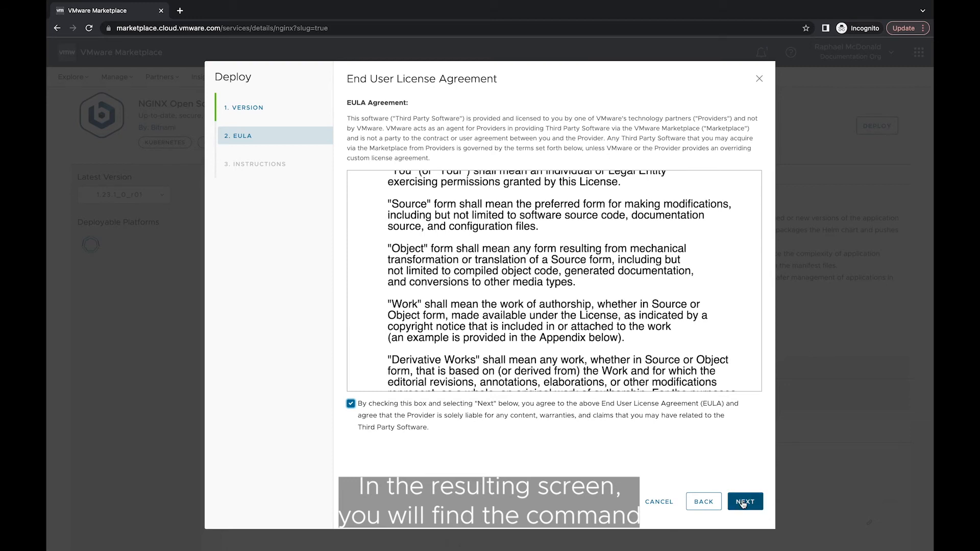
{"action": "left_click", "coordinate": [745, 501]}
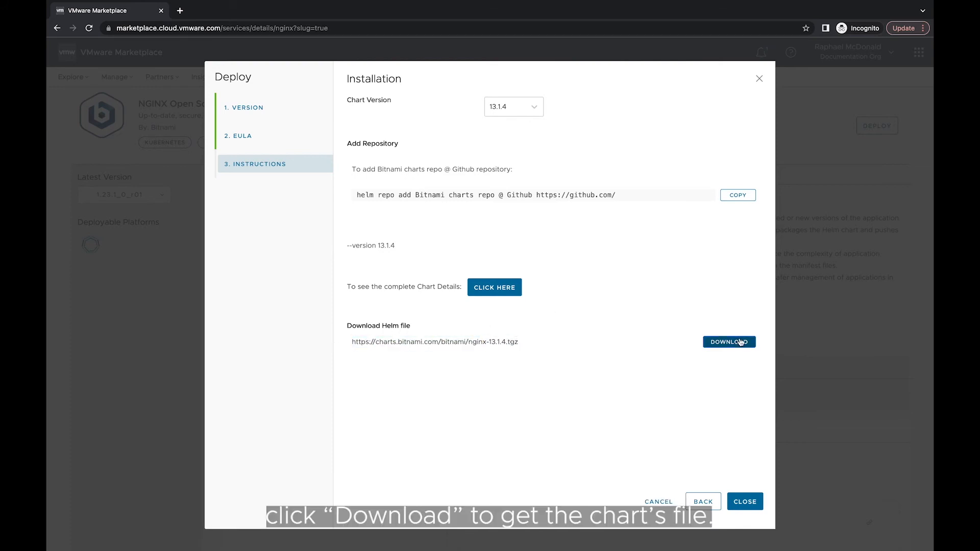
Download nginx-13.1.4.tgz and open the chart's complete details page.
{"action": "left_click", "coordinate": [729, 342]}
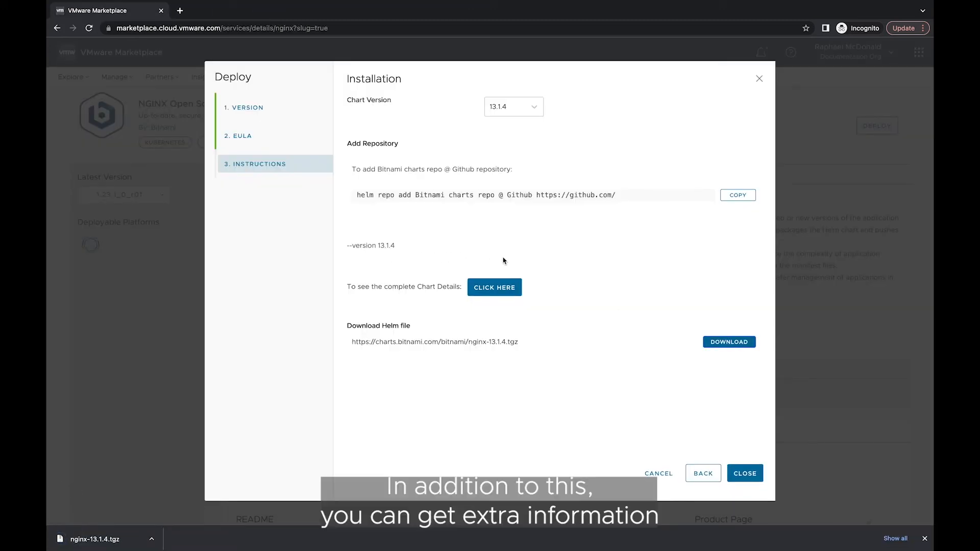
{"action": "left_click", "coordinate": [495, 287]}
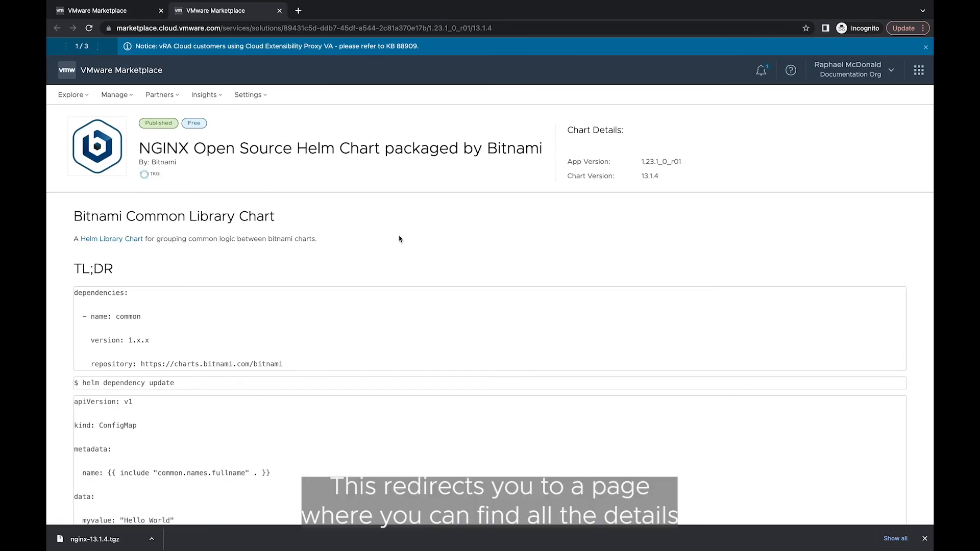
Scroll through the NGINX chart's introduction, prerequisites, parameters and capabilities sections.
{"action": "scroll", "scroll_direction": "down", "scroll_amount": 3}
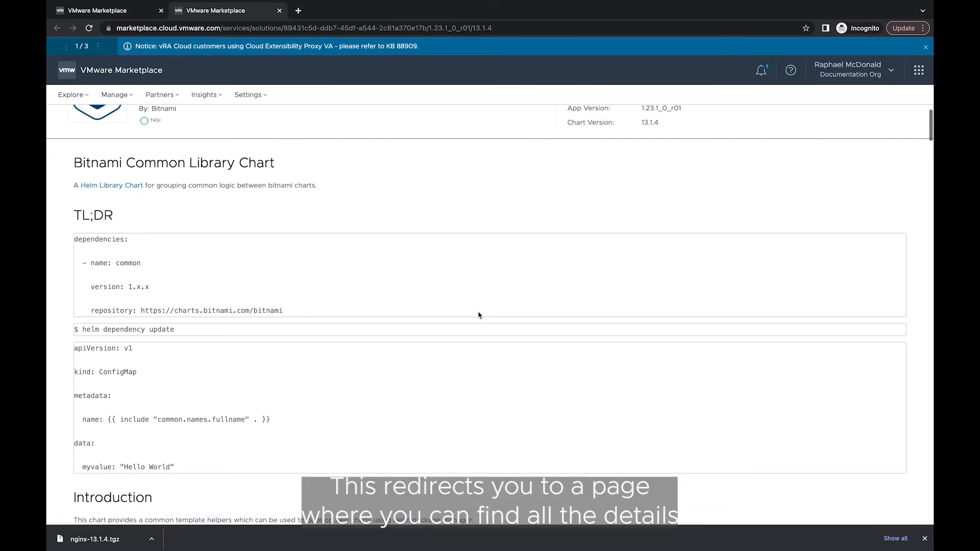
{"action": "scroll", "scroll_direction": "down", "scroll_amount": 3}
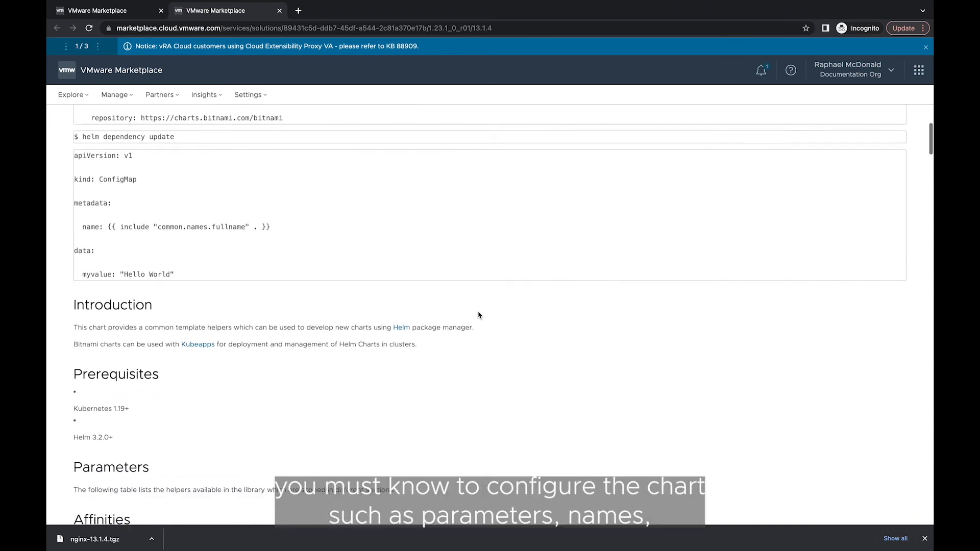
{"action": "scroll", "scroll_direction": "down", "scroll_amount": 3}
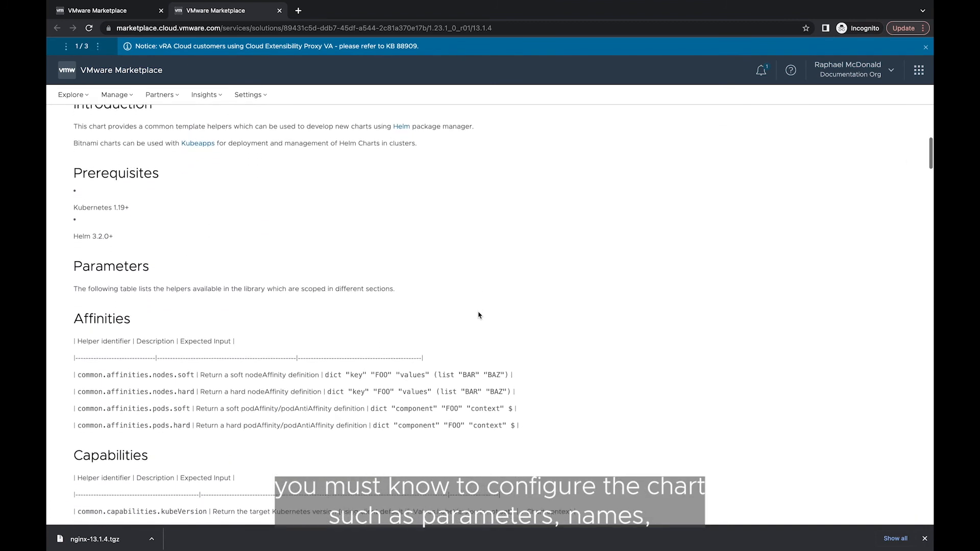
{"action": "scroll", "scroll_direction": "down", "scroll_amount": 3}
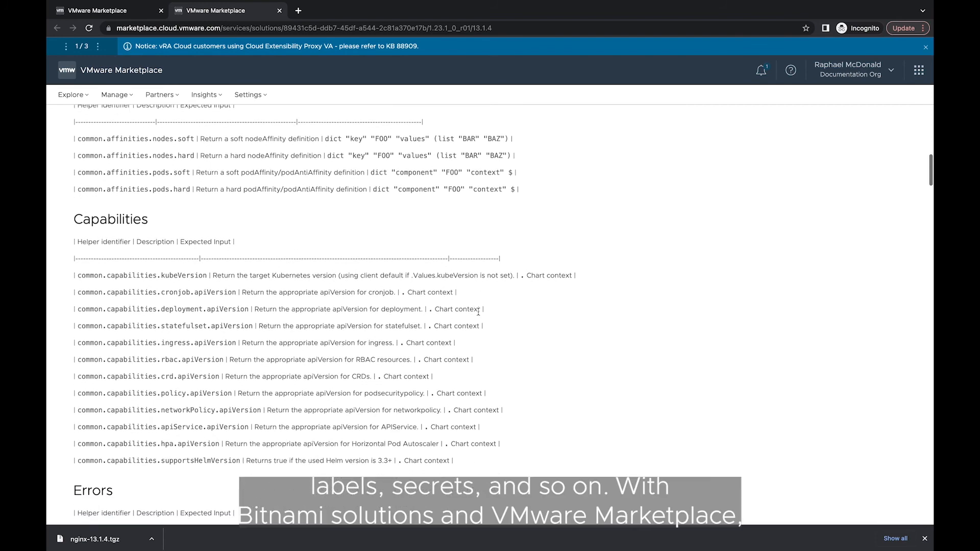
{"action": "scroll", "scroll_direction": "down", "scroll_amount": 3}
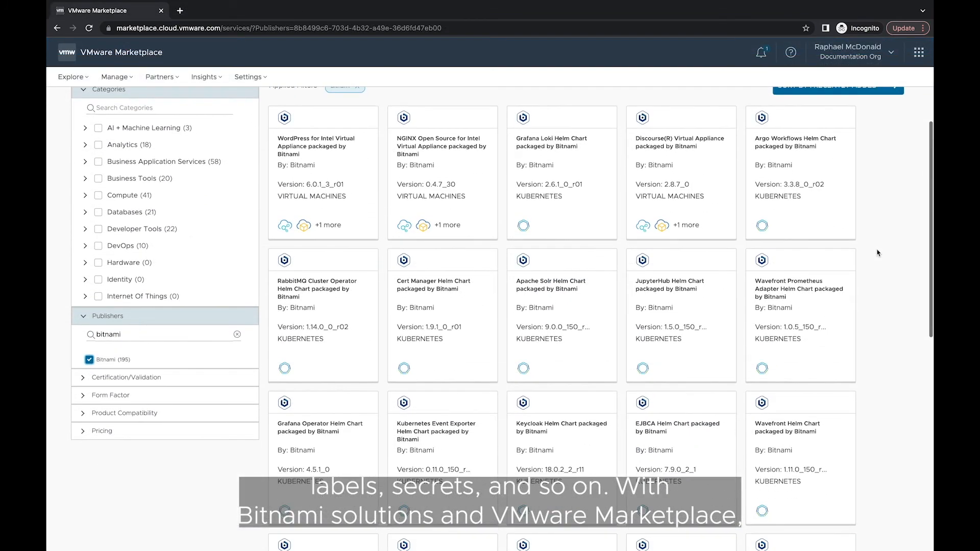
{"action": "scroll", "scroll_direction": "down", "scroll_amount": 3}
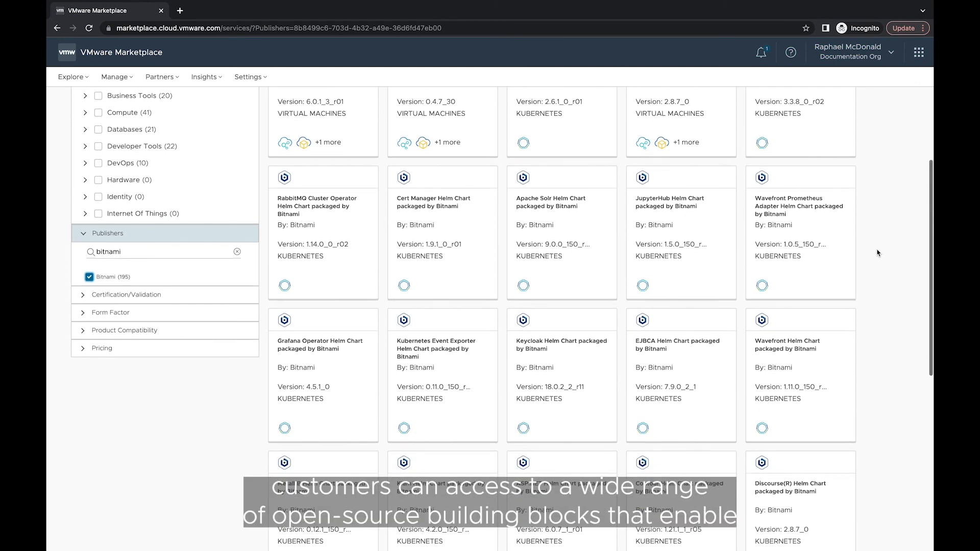
{"action": "scroll", "scroll_direction": "down", "scroll_amount": 3}
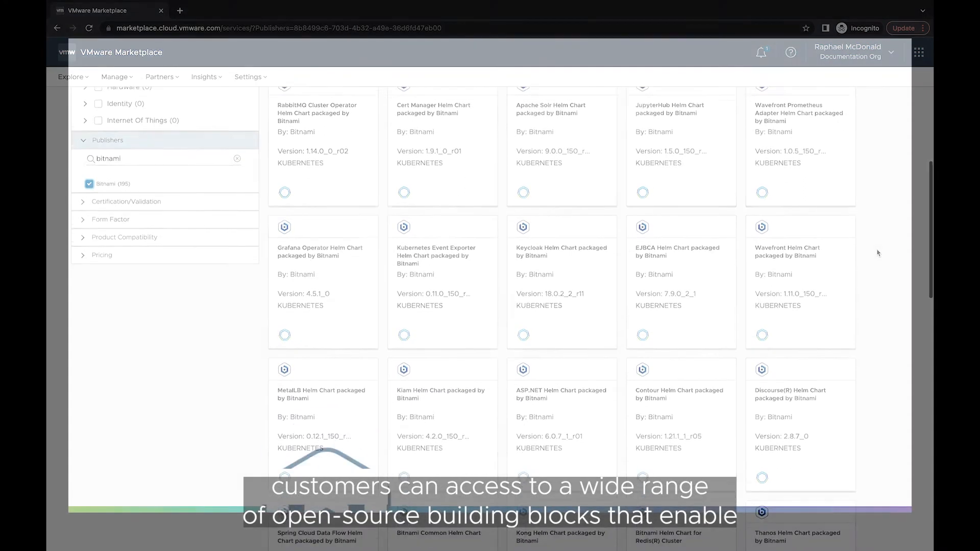